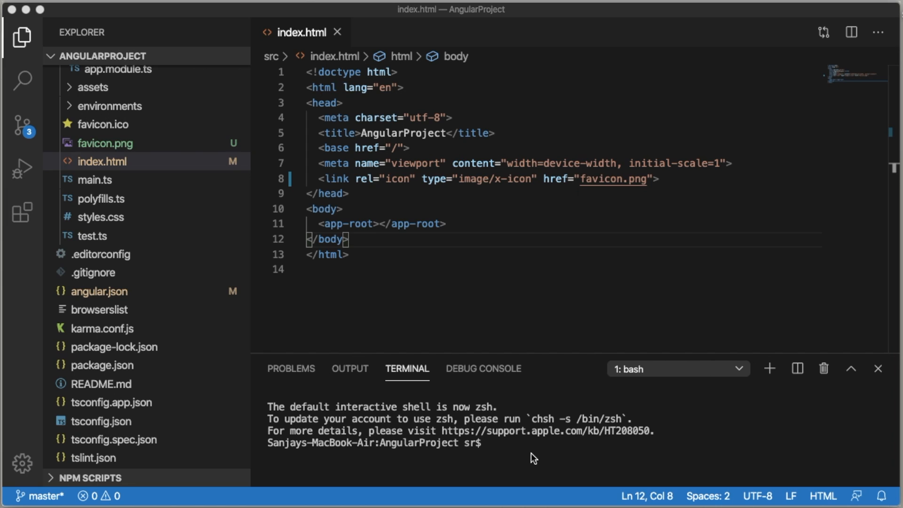
# Run npm install --save ag-grid-community ag-grid-angular in the integrated terminal
pyautogui.write('npm')
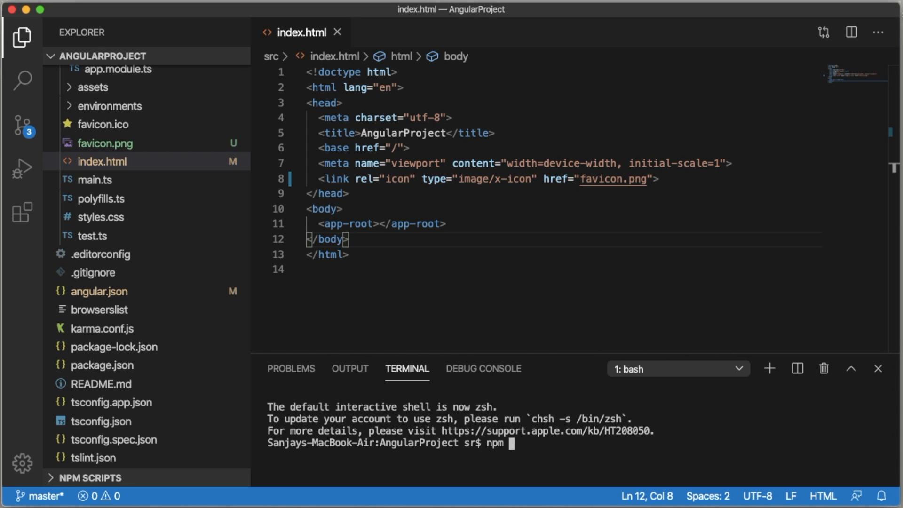
pyautogui.write('install --save a')
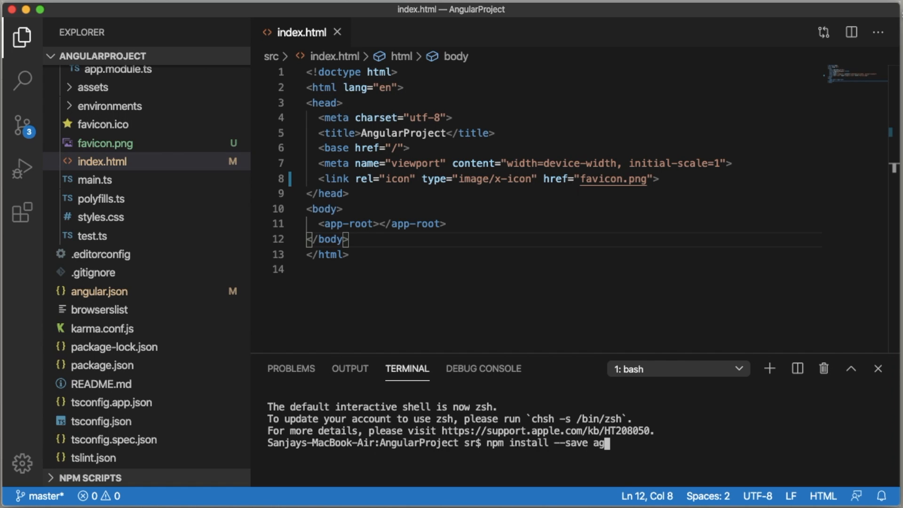
pyautogui.write('grid-c')
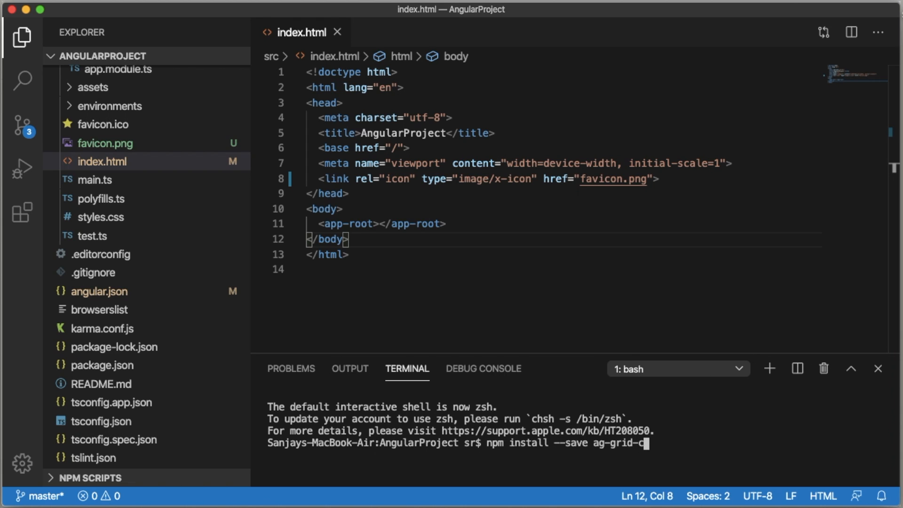
pyautogui.write('ommunity')
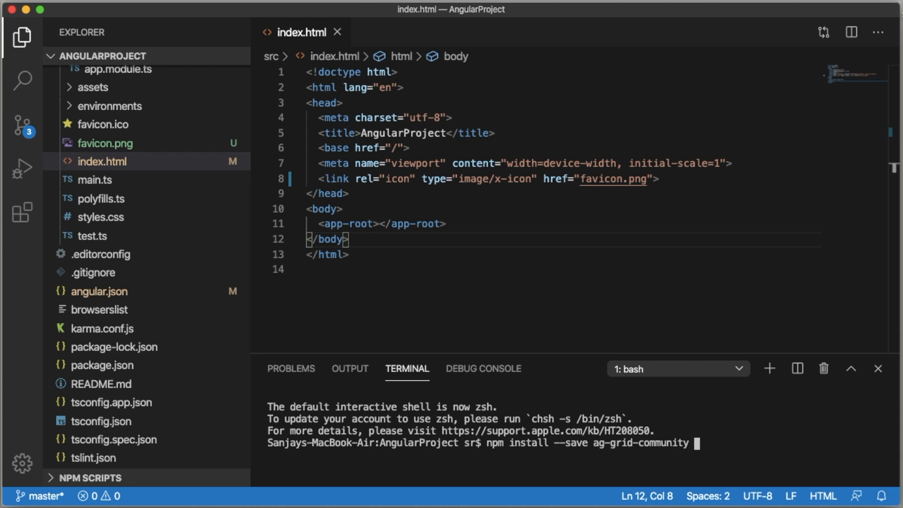
pyautogui.write('ag-')
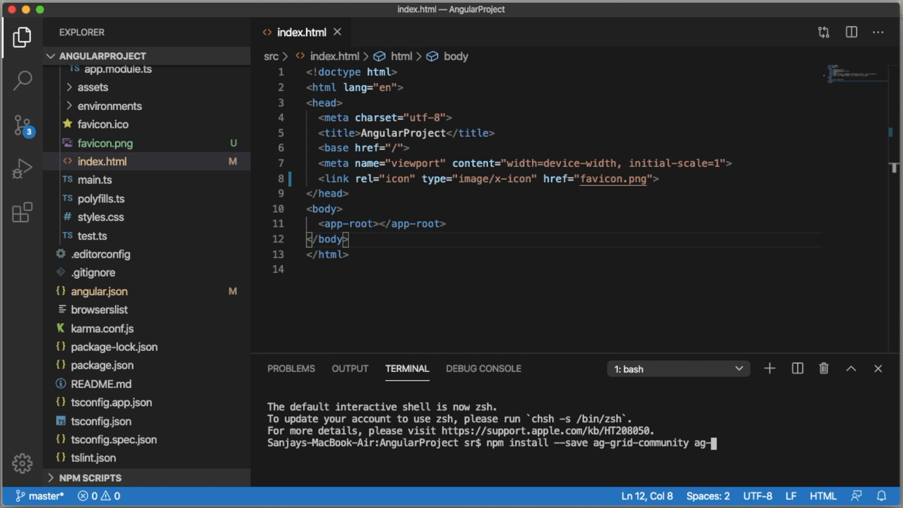
pyautogui.write('grid-ang')
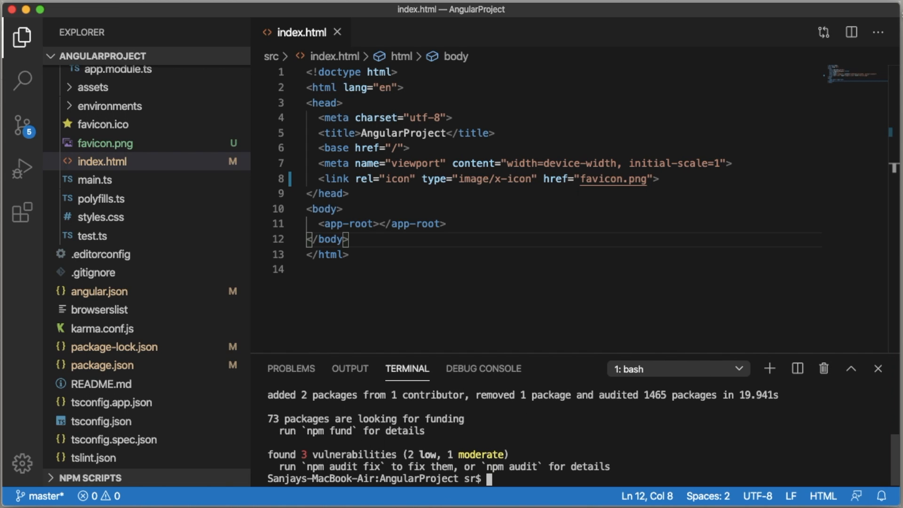
pyautogui.moveTo(492, 447)
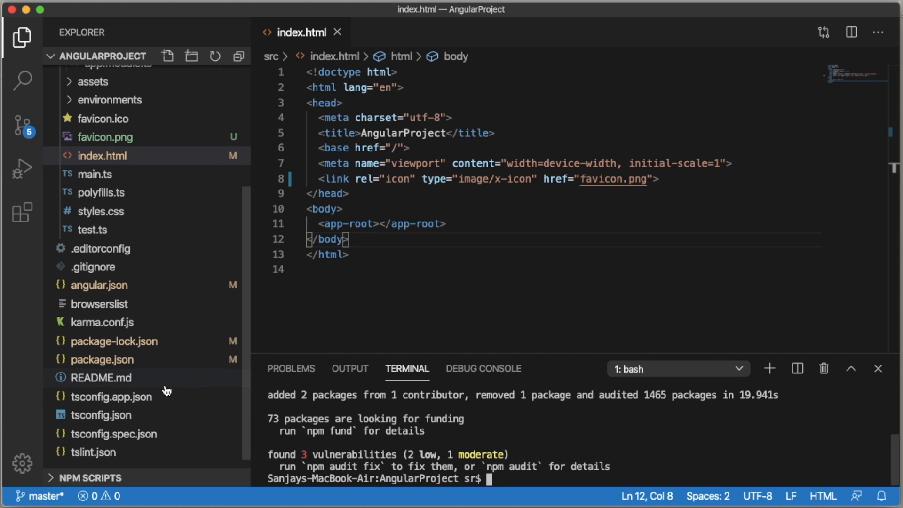
# In app.module.ts add import { AgGridModule } from 'ag-grid-angular'
pyautogui.scroll(-3)
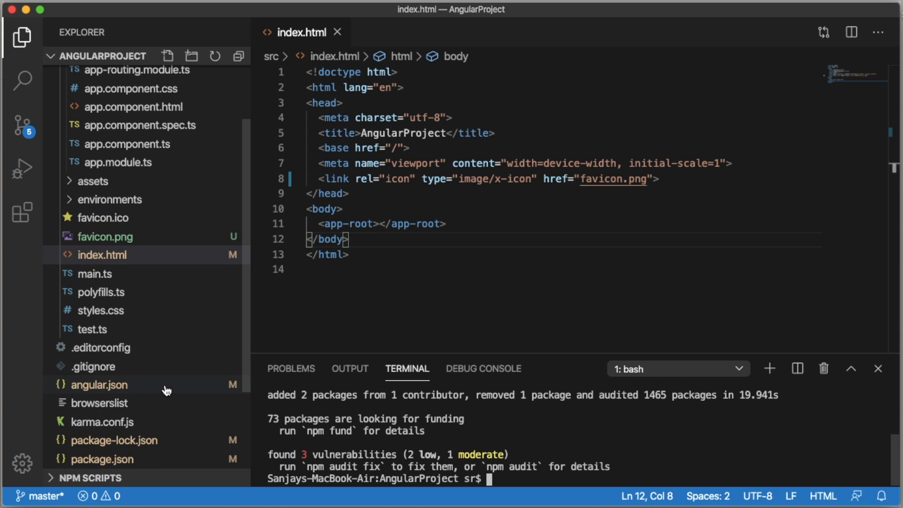
pyautogui.click(118, 164)
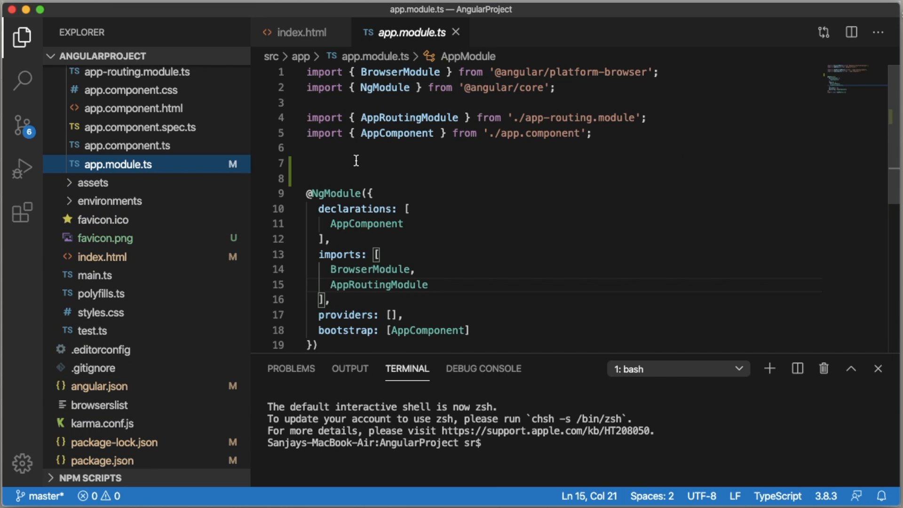
pyautogui.write('import')
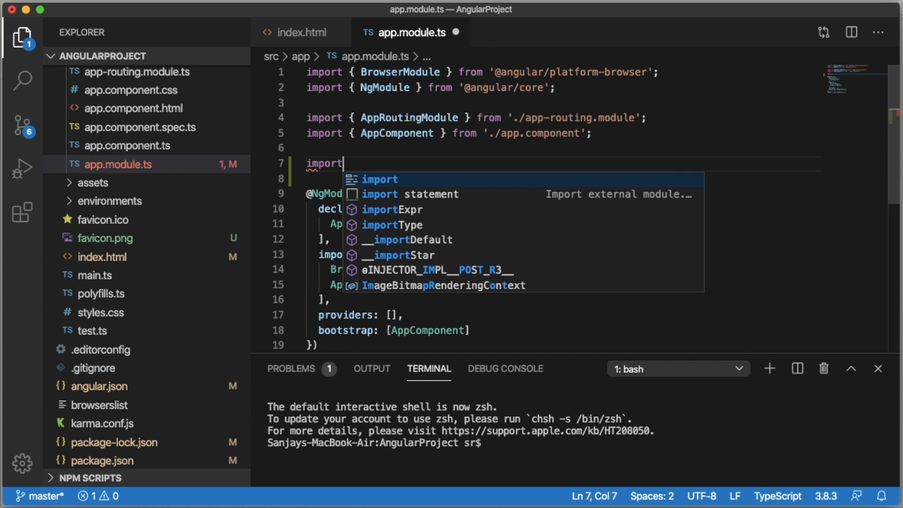
pyautogui.press('Escape')
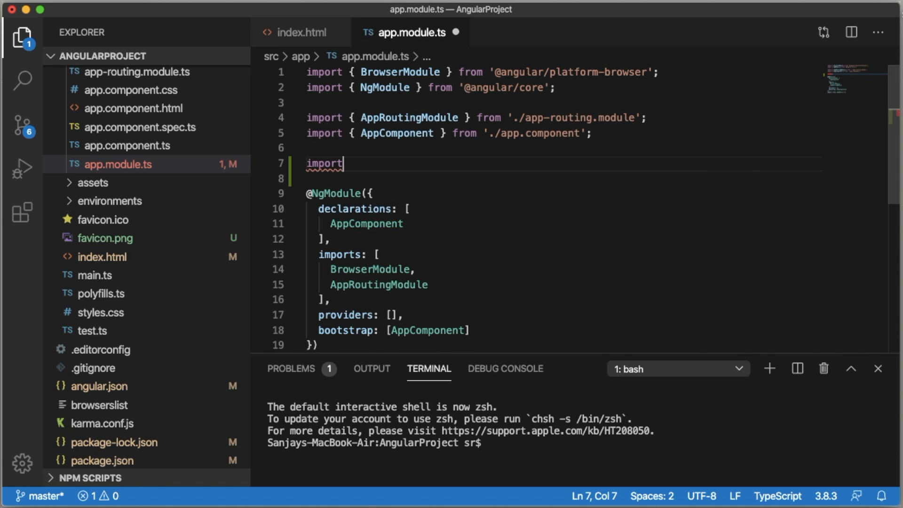
pyautogui.write('{} from')
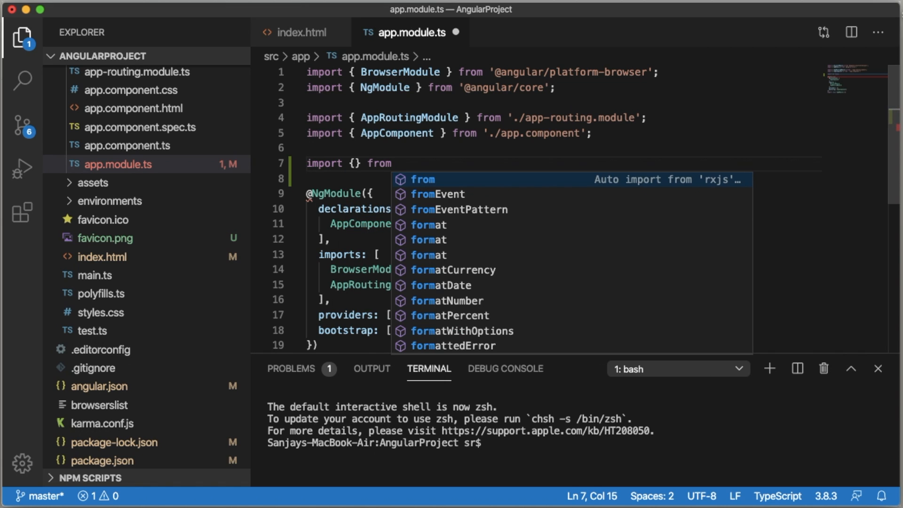
pyautogui.write("'")
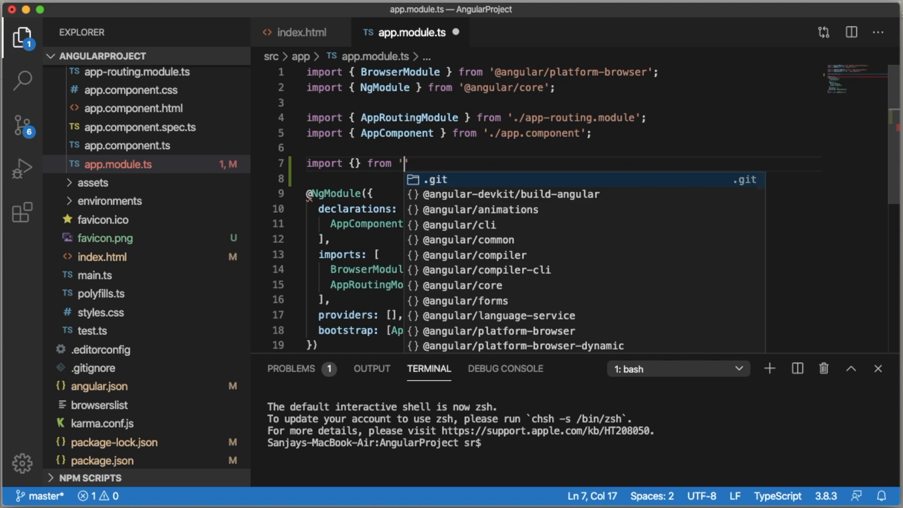
pyautogui.write("ag-';")
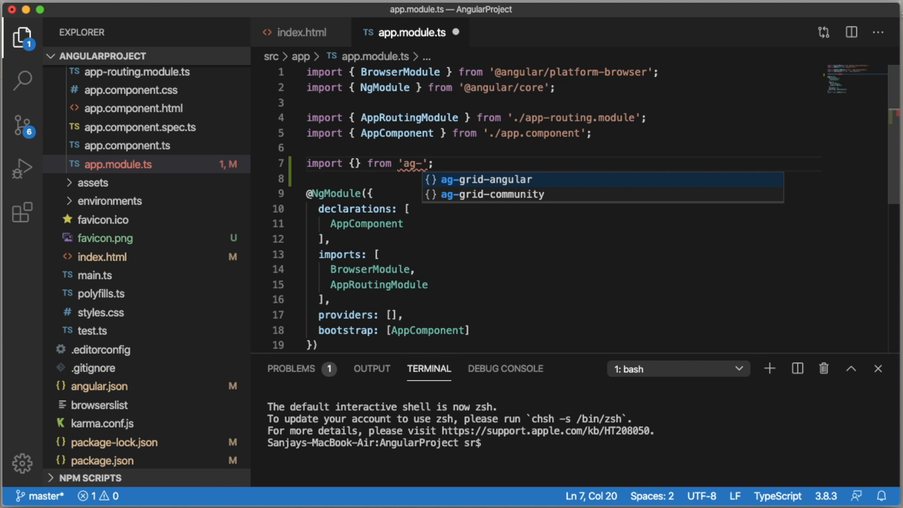
pyautogui.click(491, 178)
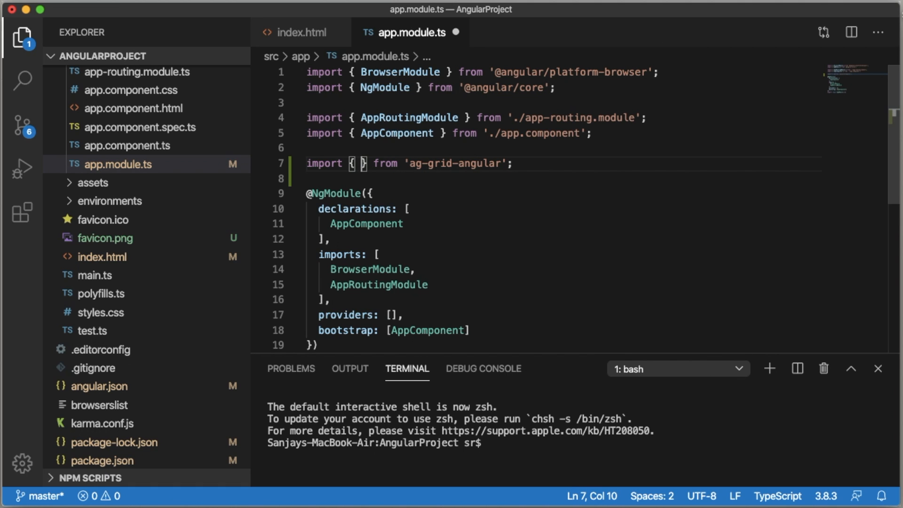
pyautogui.write('AgGridModule')
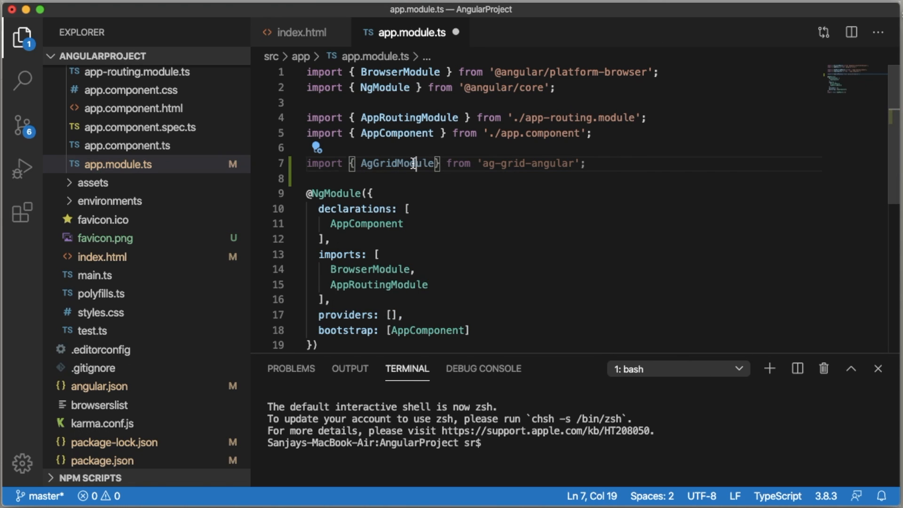
# Add AgGridModule.withComponents([]) to the module's imports array
pyautogui.doubleClick(397, 164)
pyautogui.write(',')
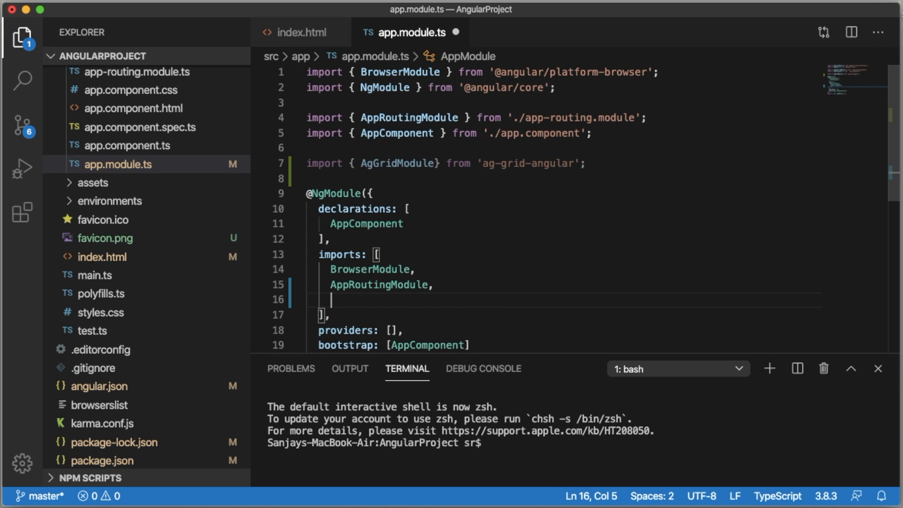
pyautogui.write('AgGridModule')
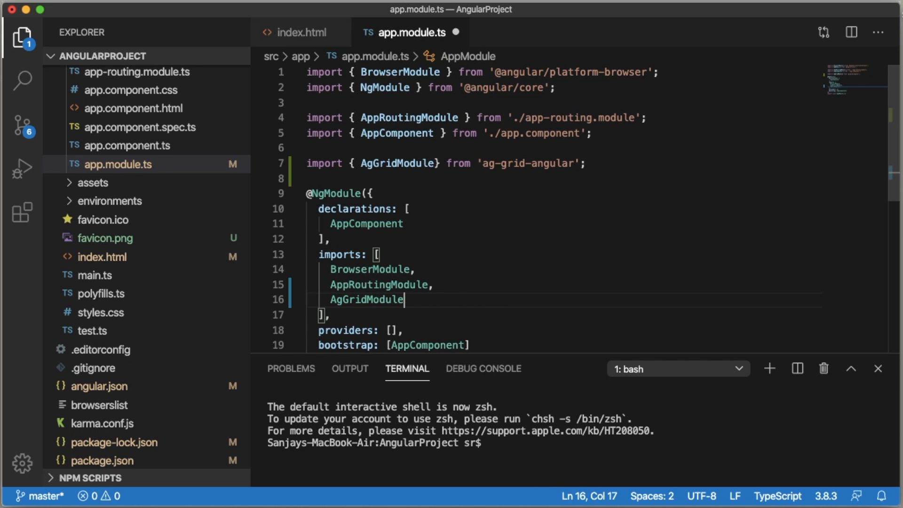
pyautogui.write('.with')
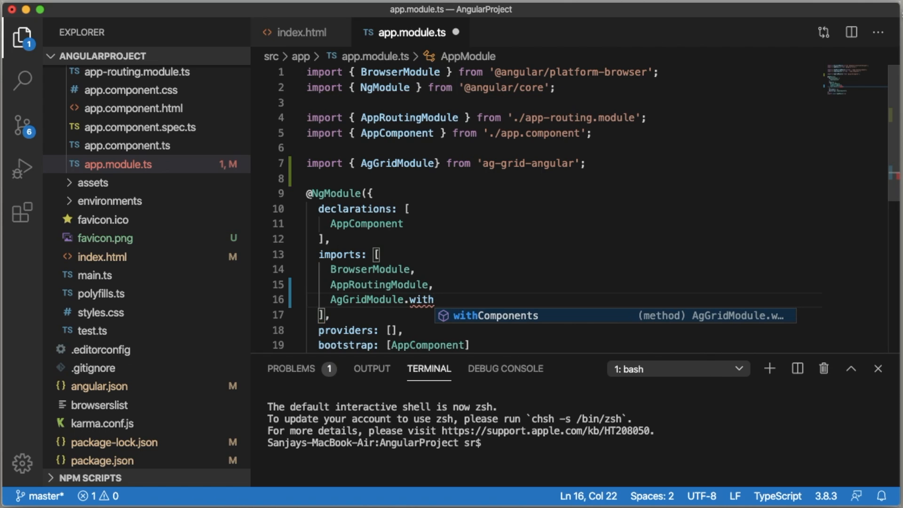
pyautogui.press('Tab')
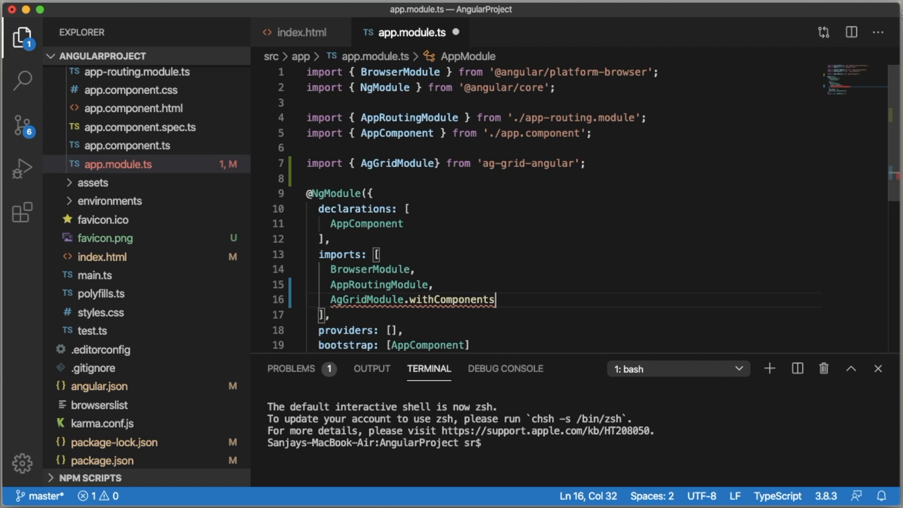
pyautogui.write('(')
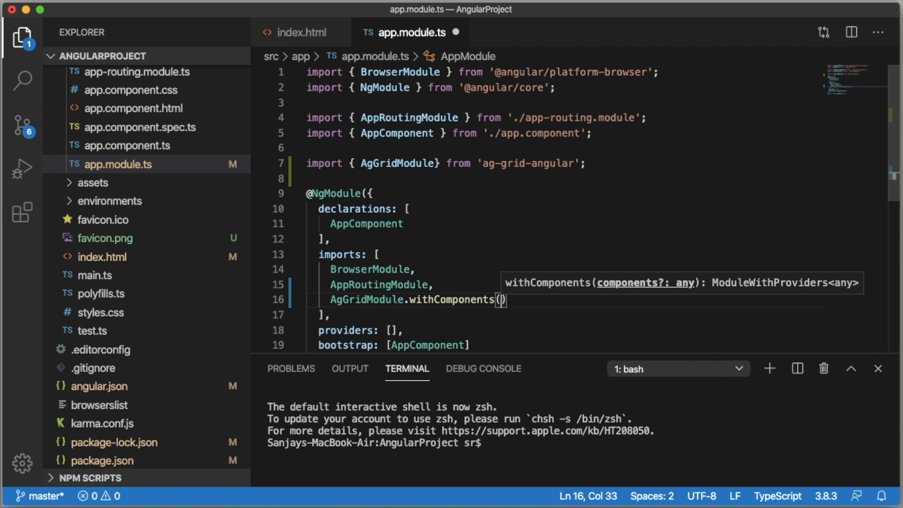
pyautogui.write('[]')
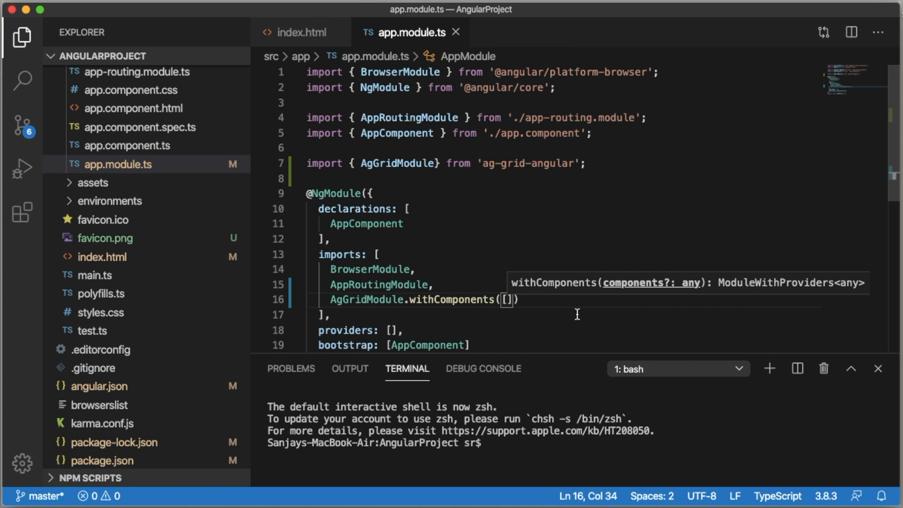
pyautogui.moveTo(573, 258)
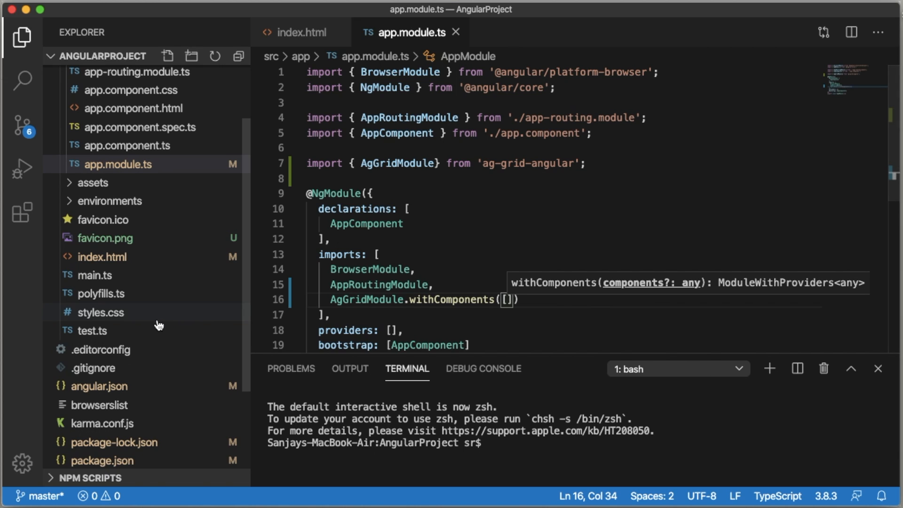
pyautogui.click(100, 312)
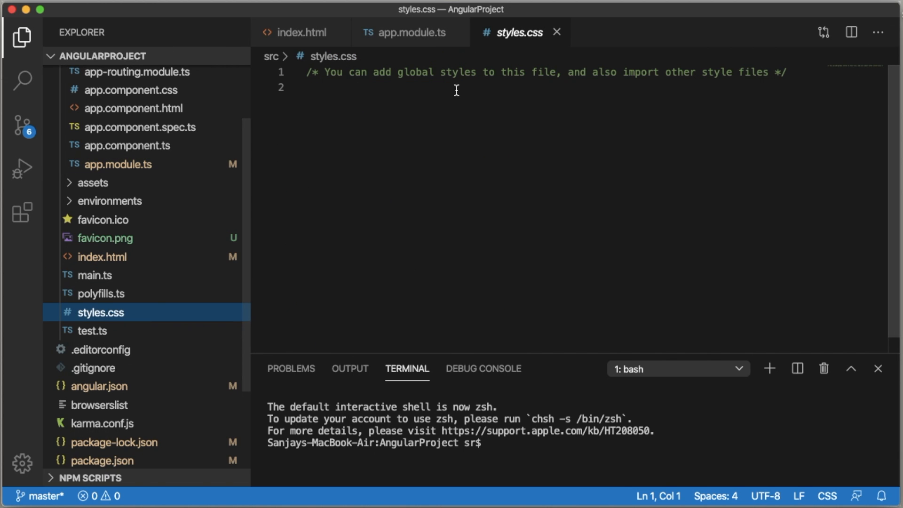
pyautogui.write('@import "~ag-grid-community/dist/styles/ag-grid.css";')
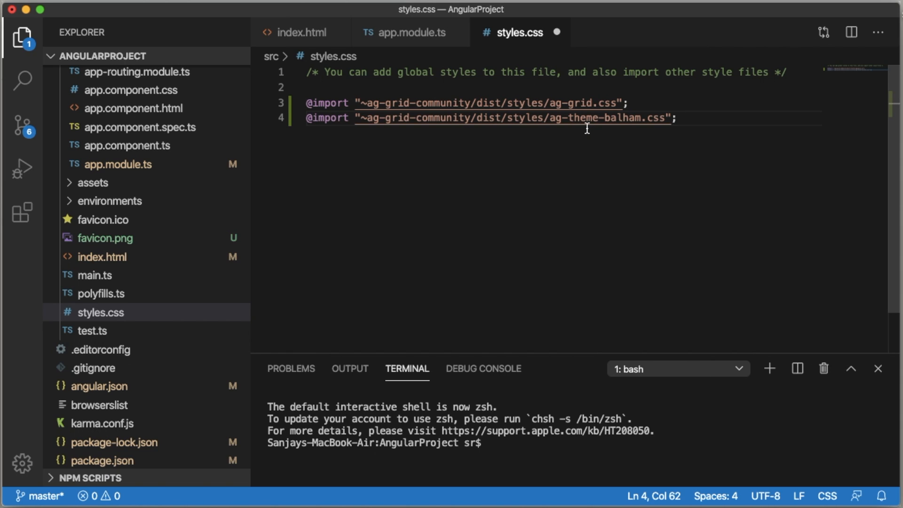
pyautogui.moveTo(587, 145)
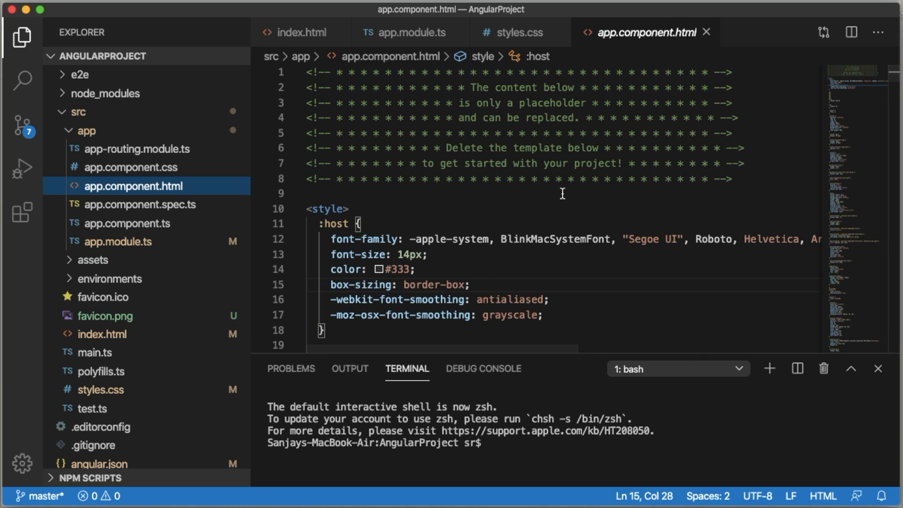
# Run ng serve in the terminal to launch the dev server
pyautogui.click(496, 443)
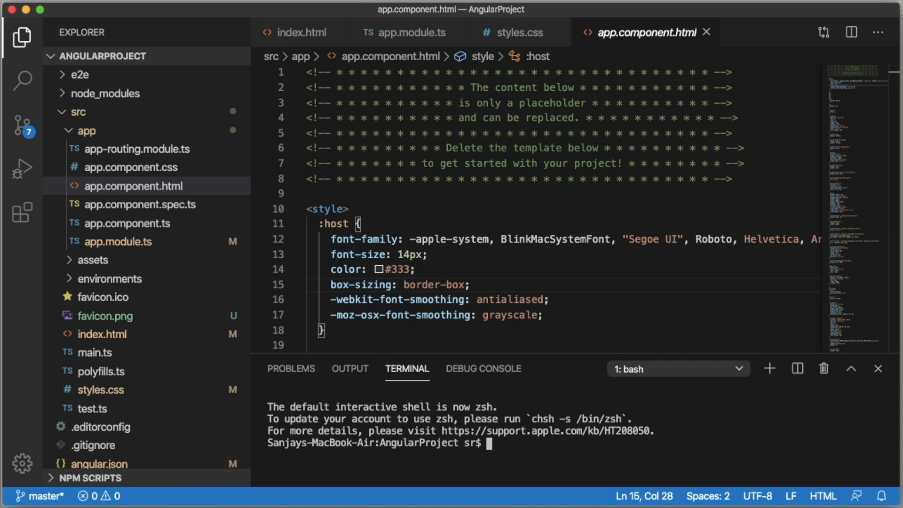
pyautogui.write('ng serve')
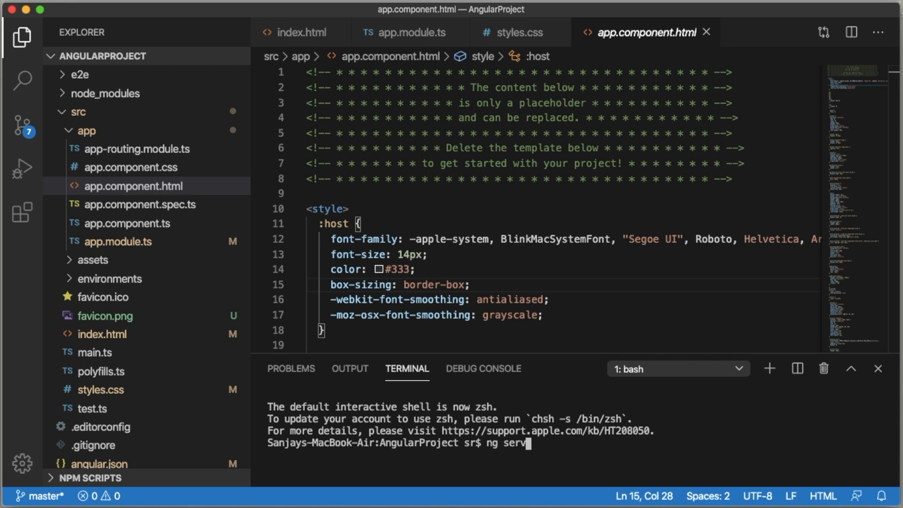
pyautogui.write('e')
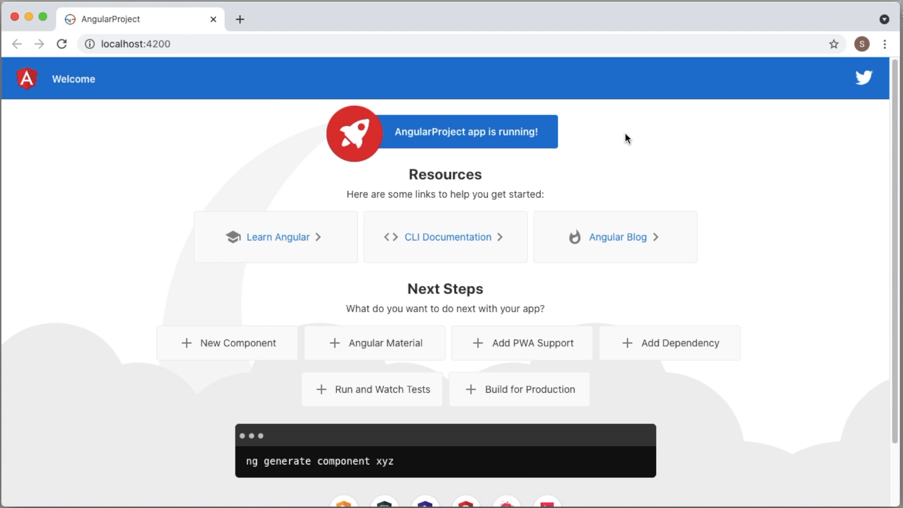
pyautogui.moveTo(618, 166)
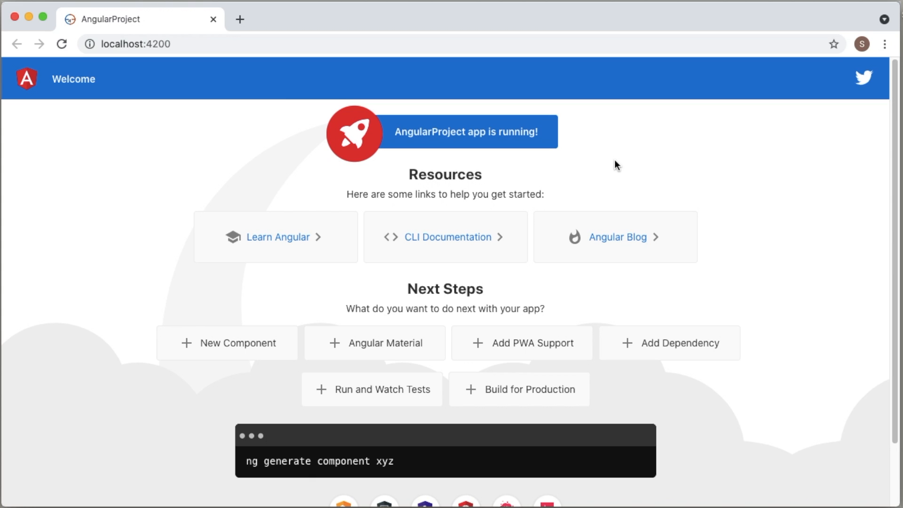
pyautogui.moveTo(373, 470)
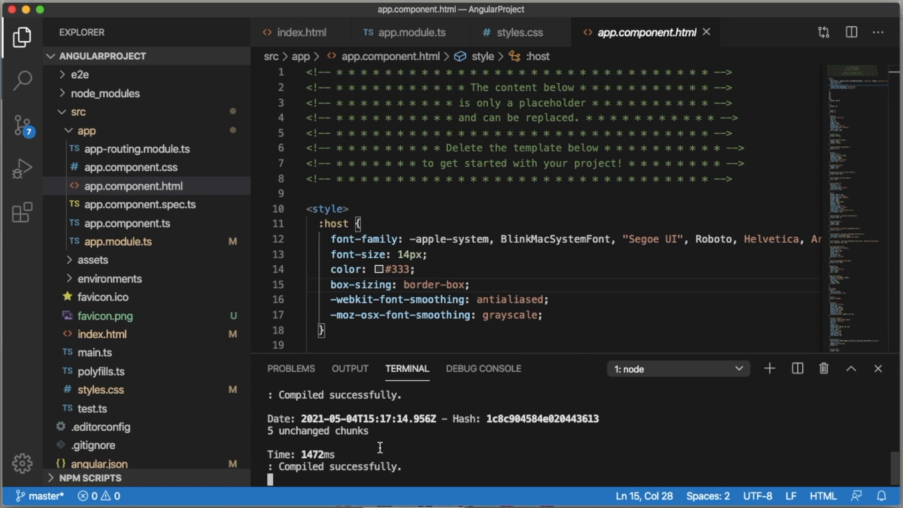
# Clear all of app.component.html and replace it with the text Home Page
pyautogui.press('cmd+a')
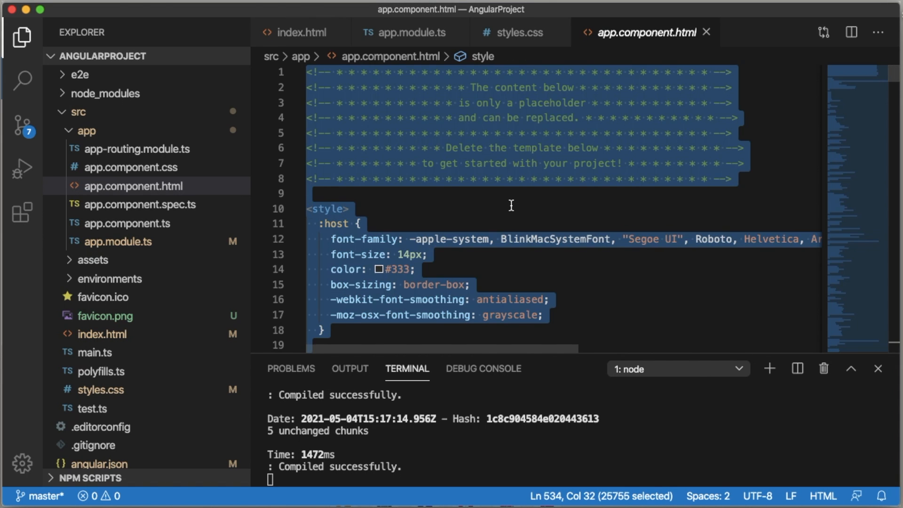
pyautogui.press('Delete')
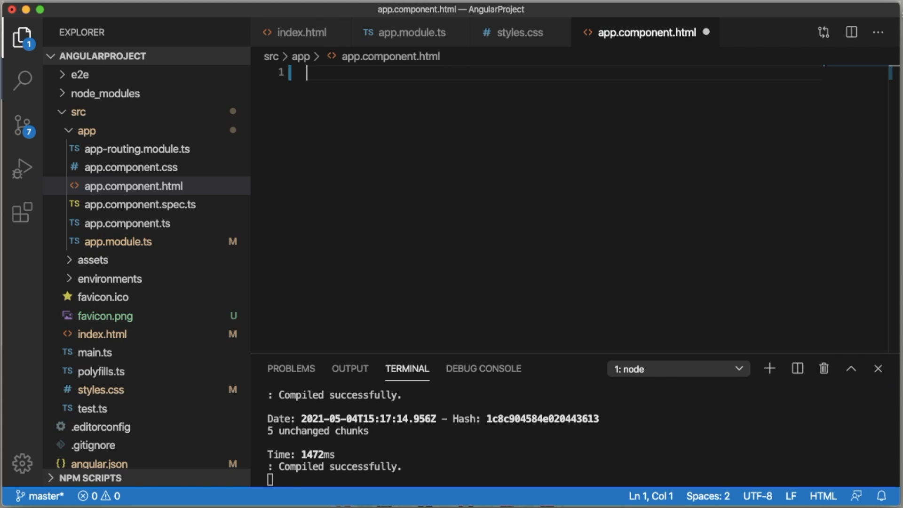
pyautogui.write('Hom')
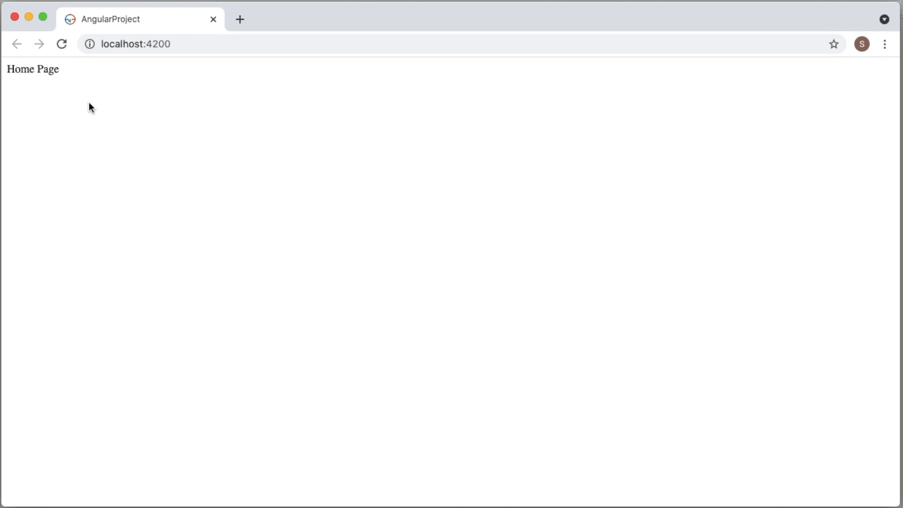
pyautogui.moveTo(192, 145)
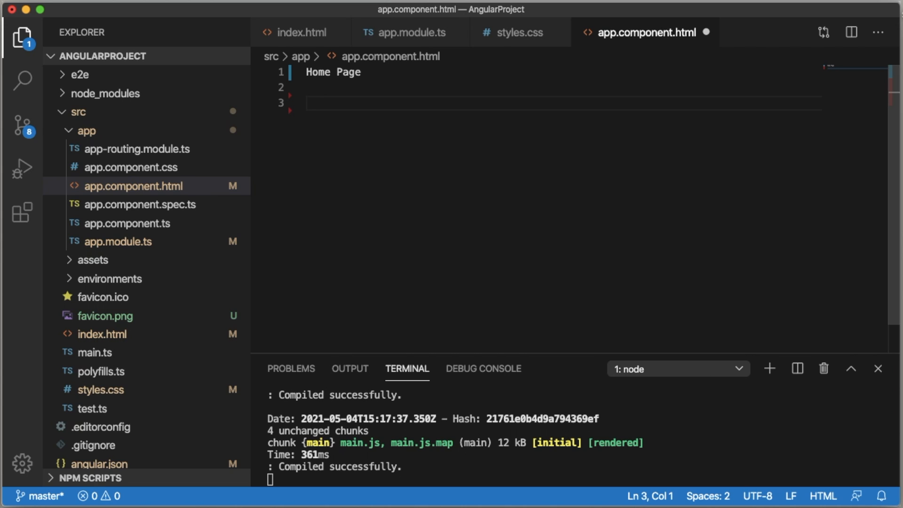
# Add an <ag-grid-angular> element with room for attributes in its opening tag
pyautogui.write('<ag-grid-angular>')
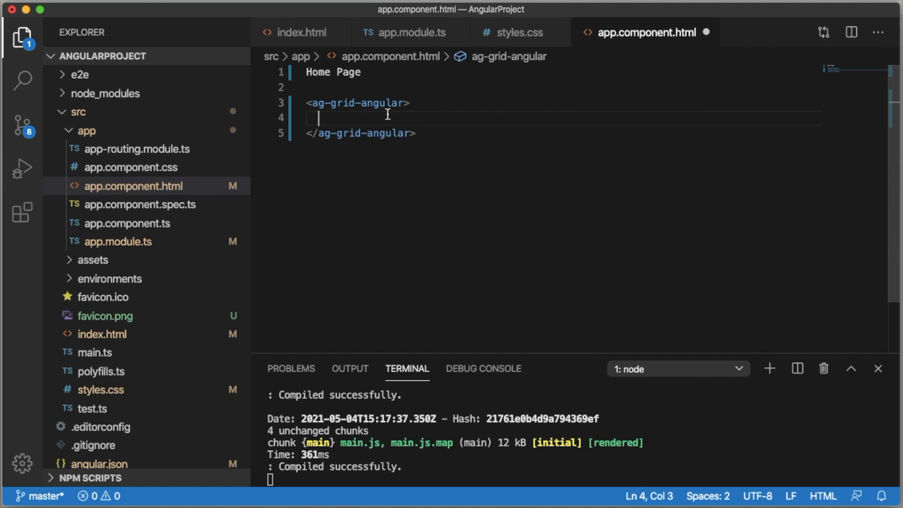
pyautogui.moveTo(389, 131)
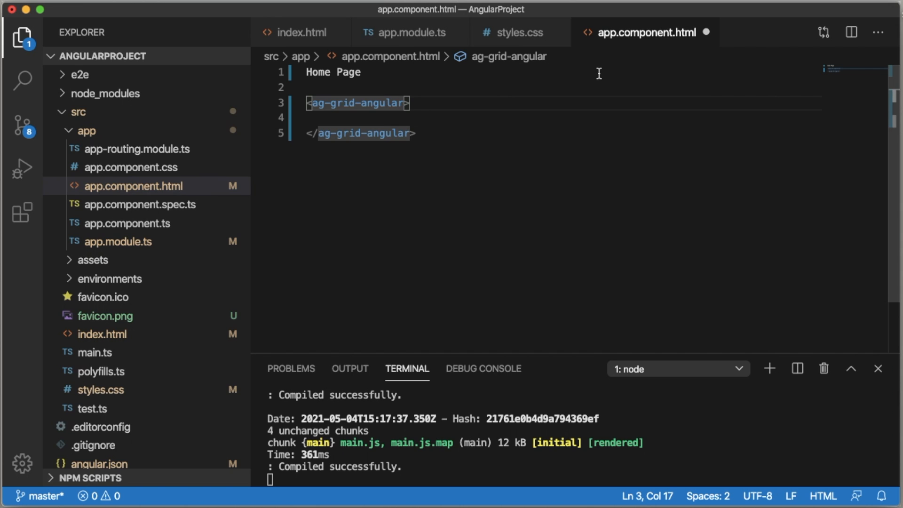
pyautogui.press('Enter')
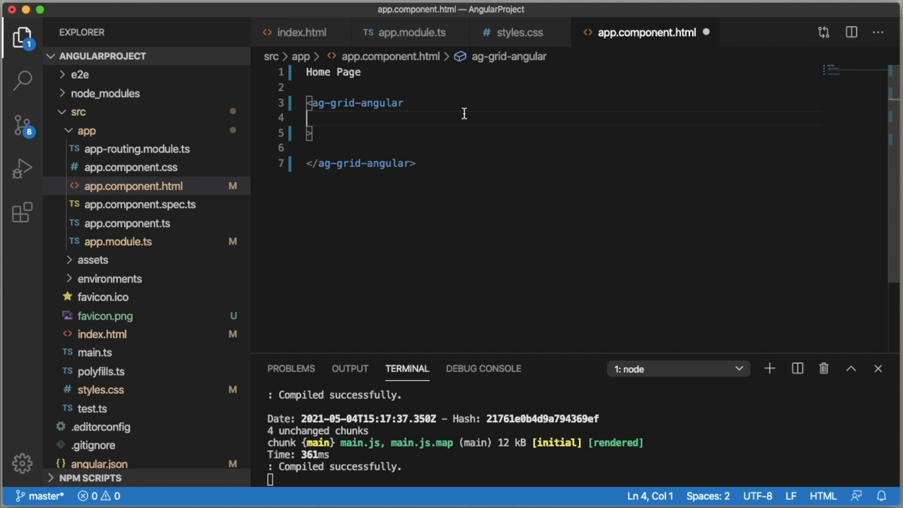
pyautogui.moveTo(502, 116)
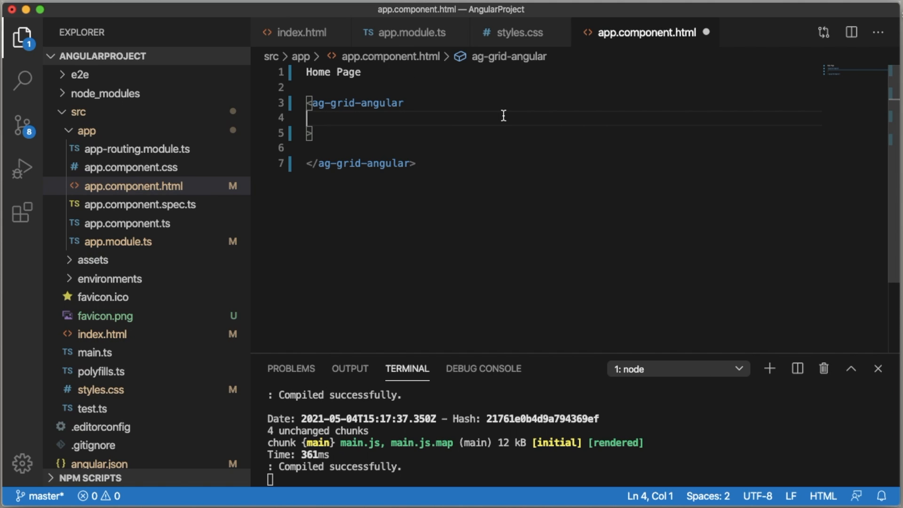
# Give the element style="width: 500px; height: 500px;" and start a class attribute
pyautogui.write('style=""')
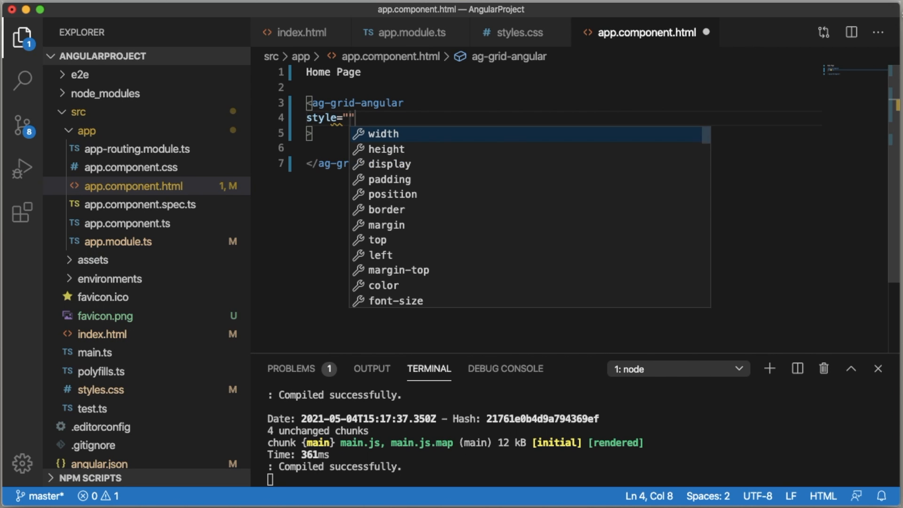
pyautogui.write('width')
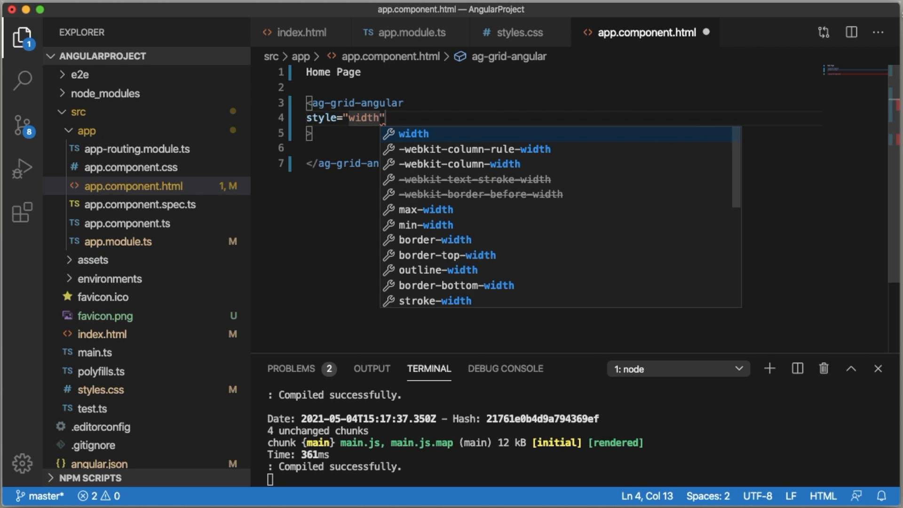
pyautogui.write(': ;')
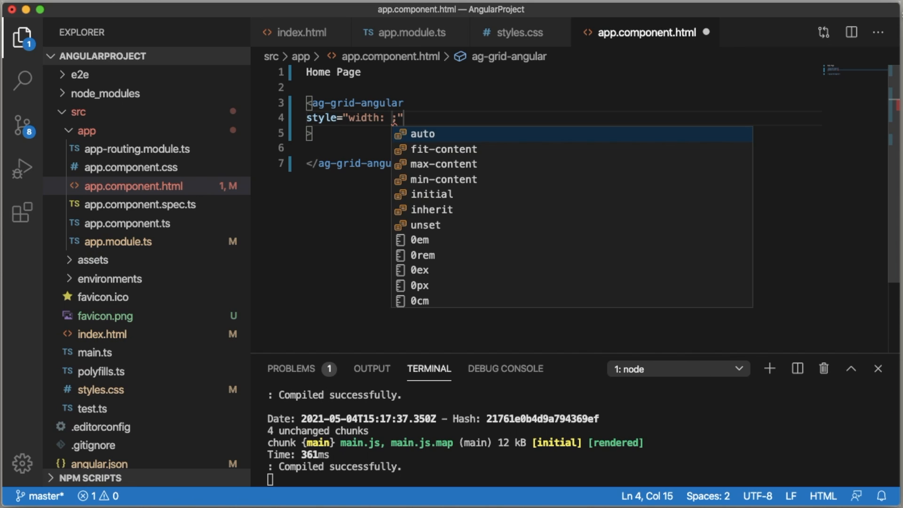
pyautogui.write('500px')
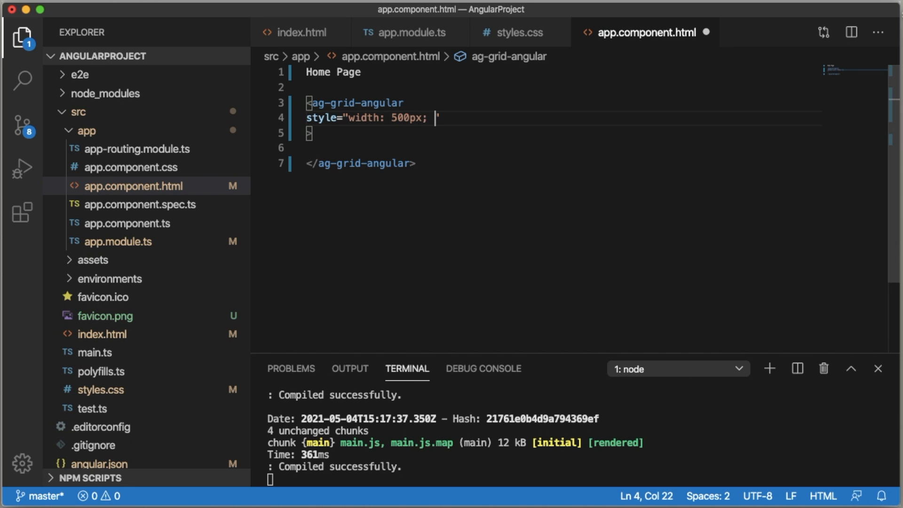
pyautogui.write('height: ;')
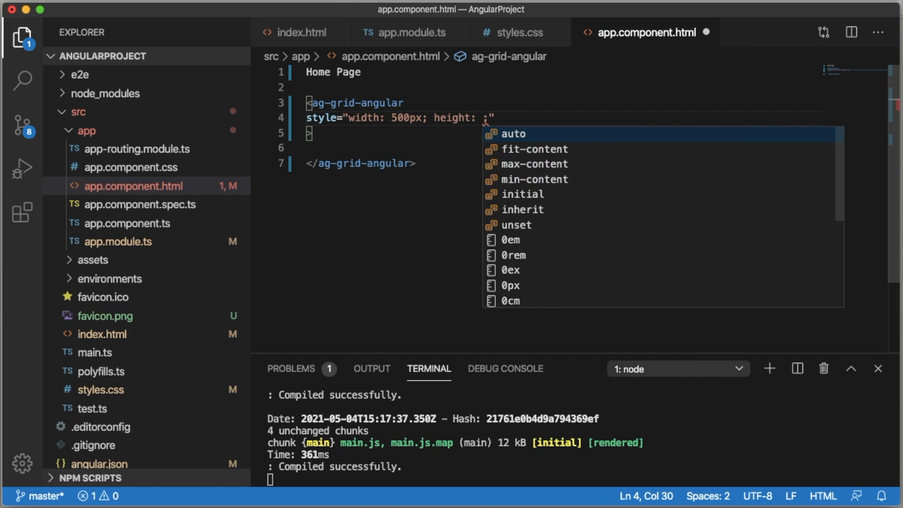
pyautogui.write('500px')
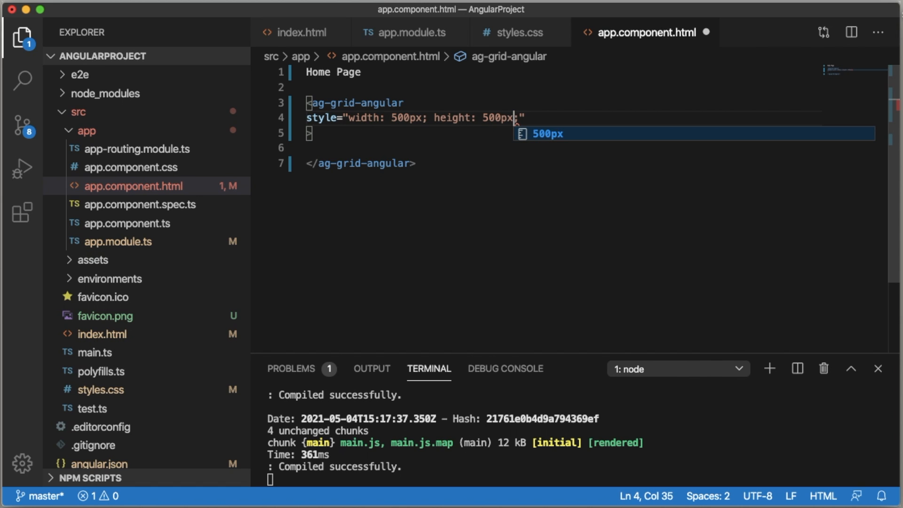
pyautogui.write('class="')
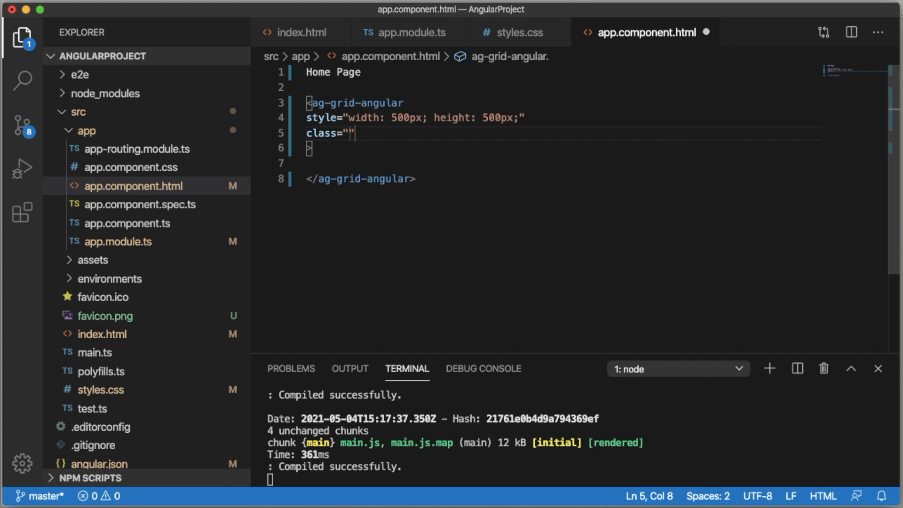
# Set class to ag-theme-balham after checking styles.css, and start a new attribute line
pyautogui.write('ag')
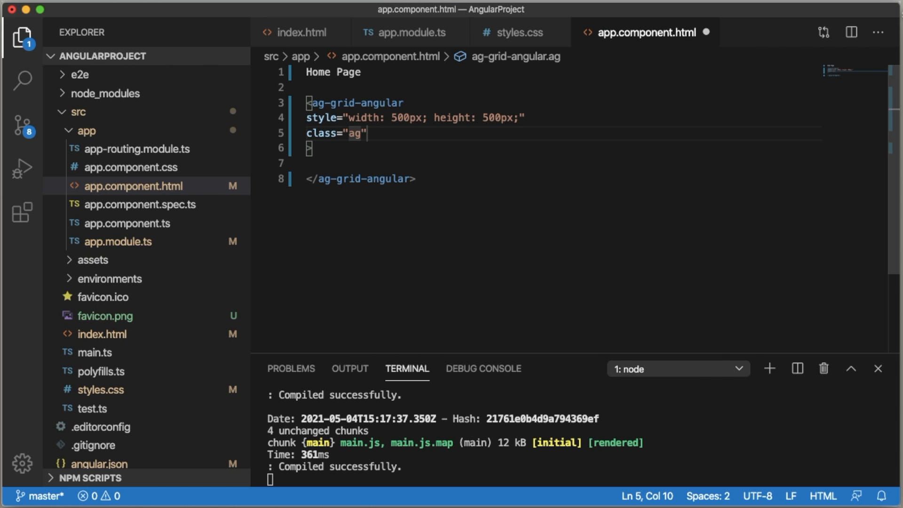
pyautogui.click(518, 32)
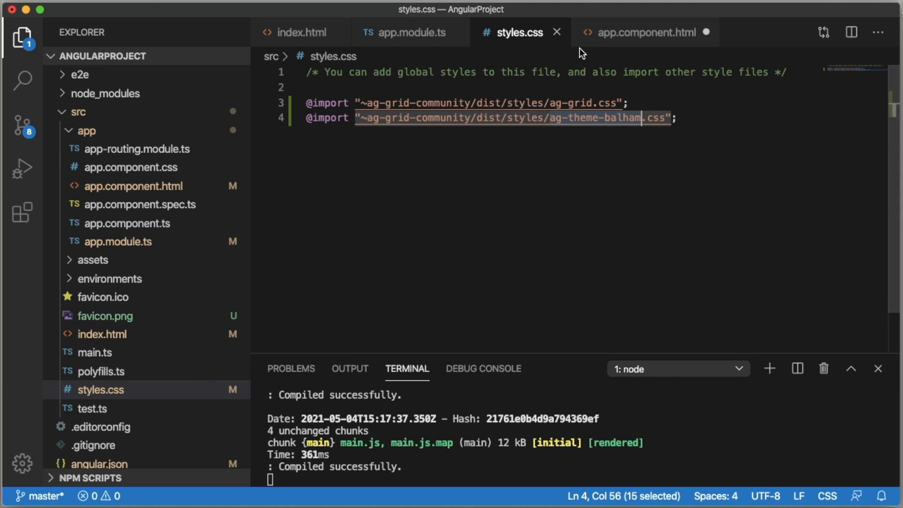
pyautogui.click(645, 32)
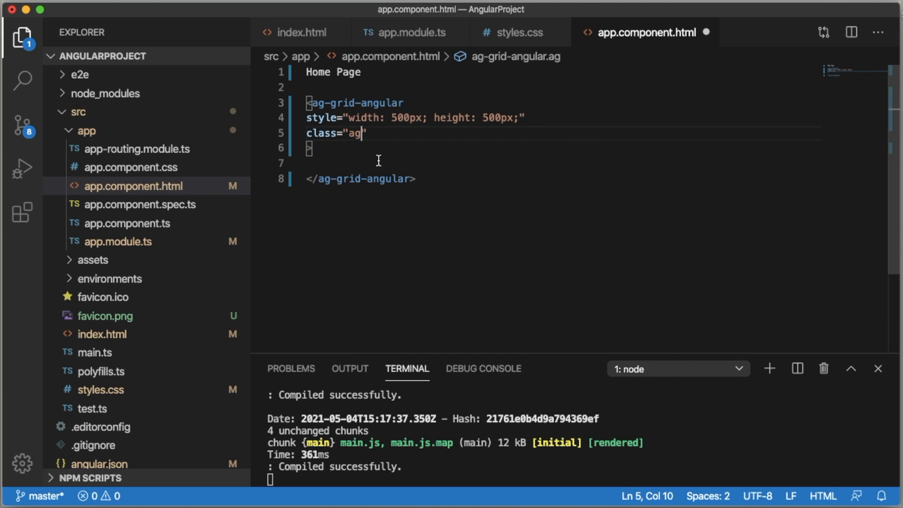
pyautogui.write('-theme-balham')
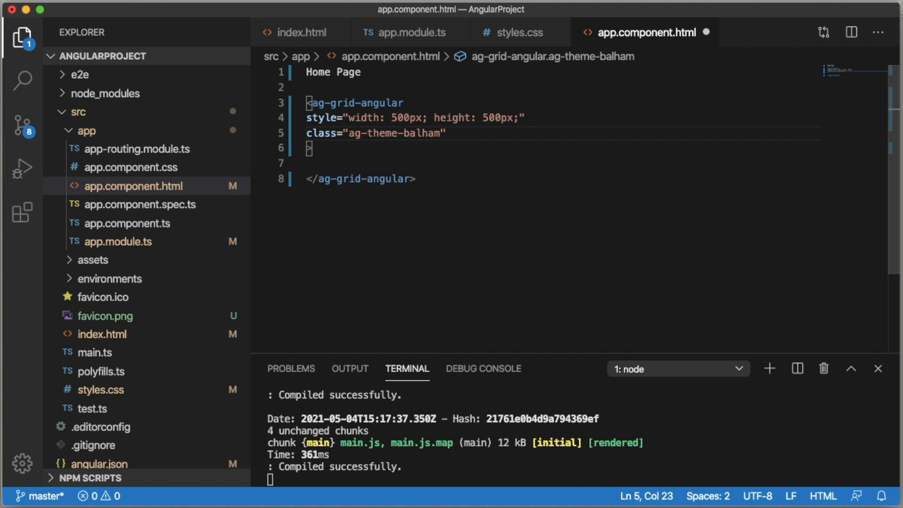
pyautogui.press('Right')
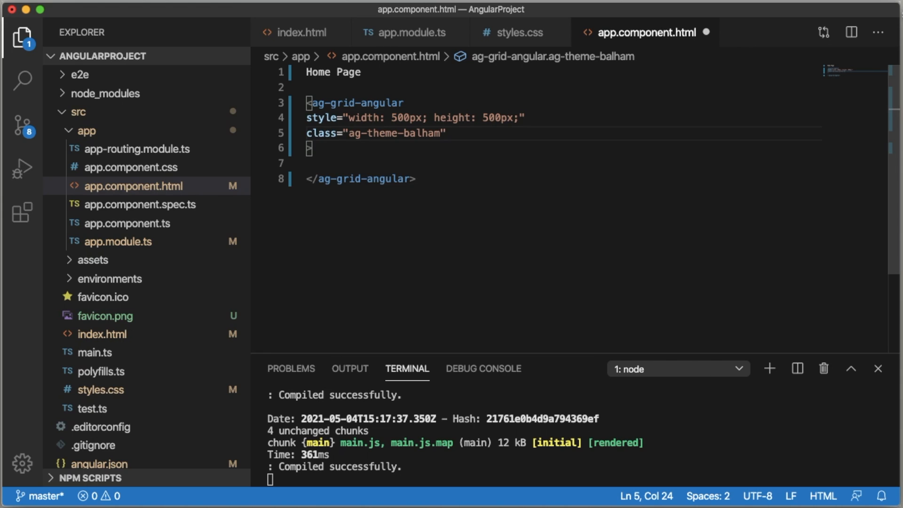
pyautogui.press('Enter')
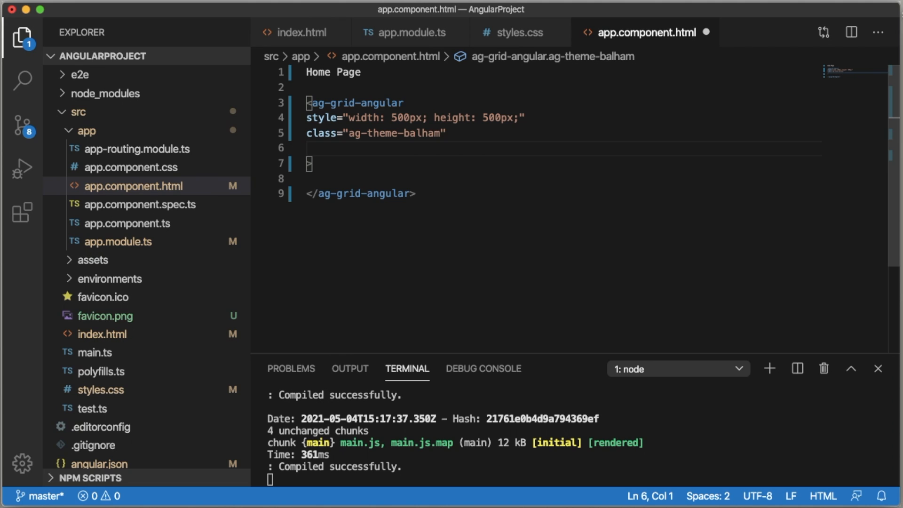
# Add the [rowData]="rowData" binding to the ag-grid-angular tag
pyautogui.write('[')
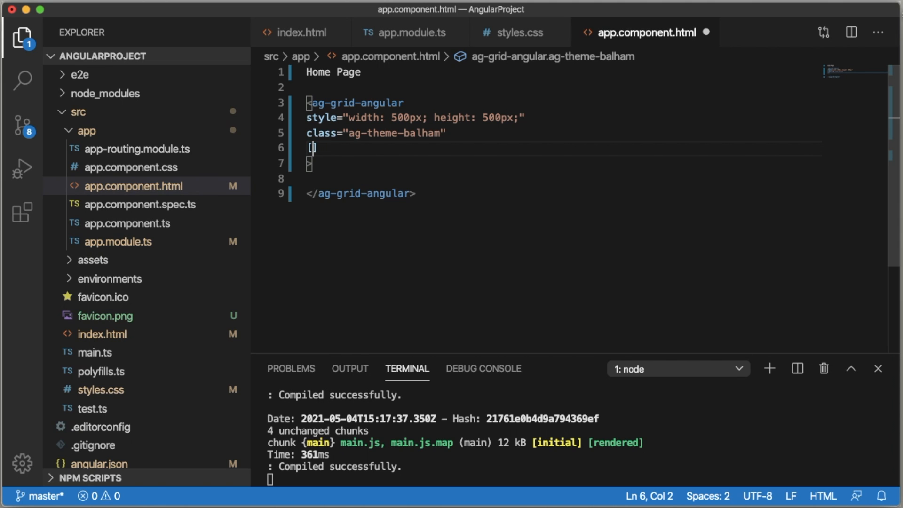
pyautogui.write('rowData')
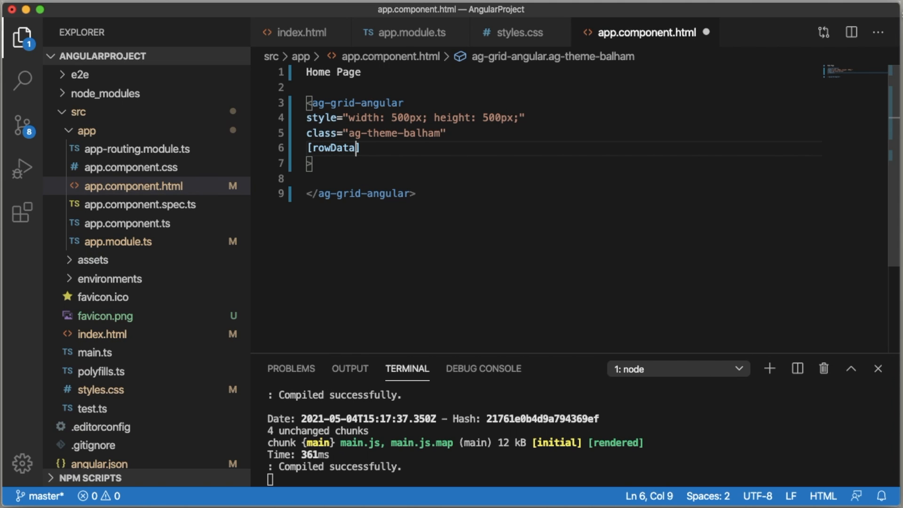
pyautogui.write('="')
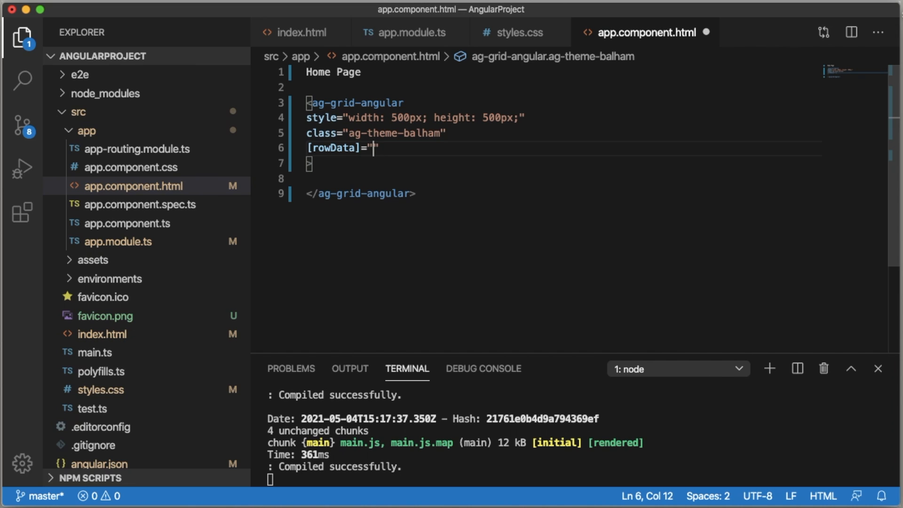
pyautogui.write('ro')
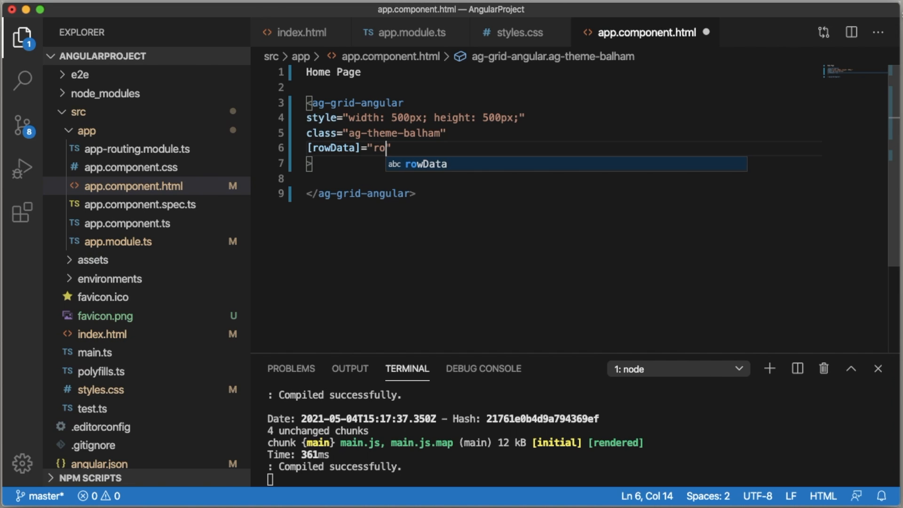
pyautogui.write('wData')
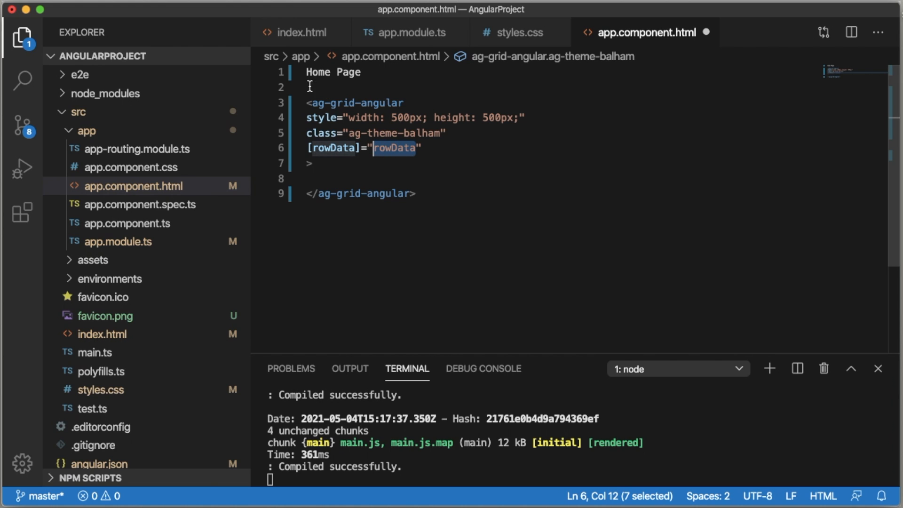
pyautogui.moveTo(435, 148)
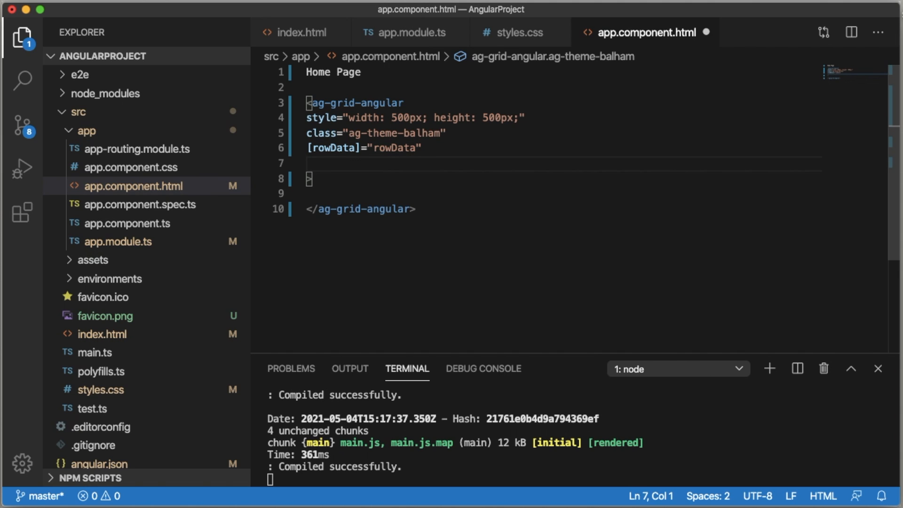
# Add the [columnDefs]="columnDefs" binding to the ag-grid-angular tag
pyautogui.write('[]')
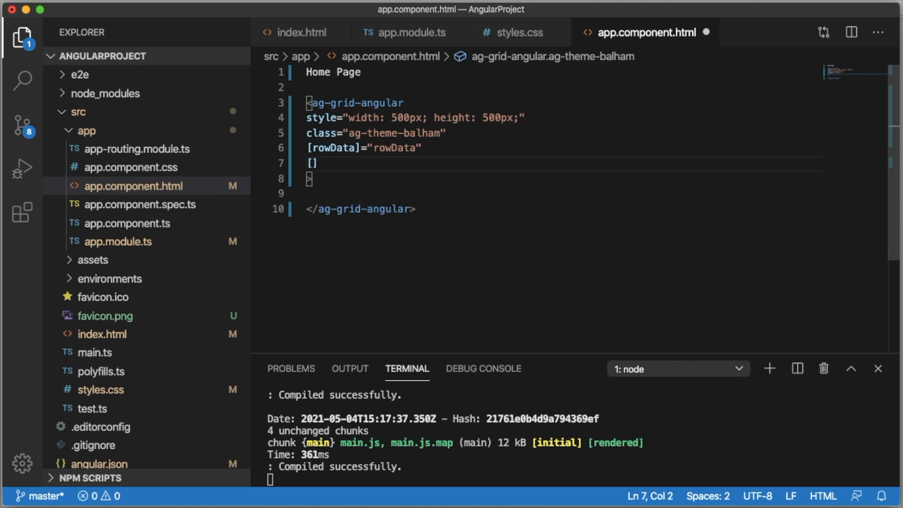
pyautogui.write('column')
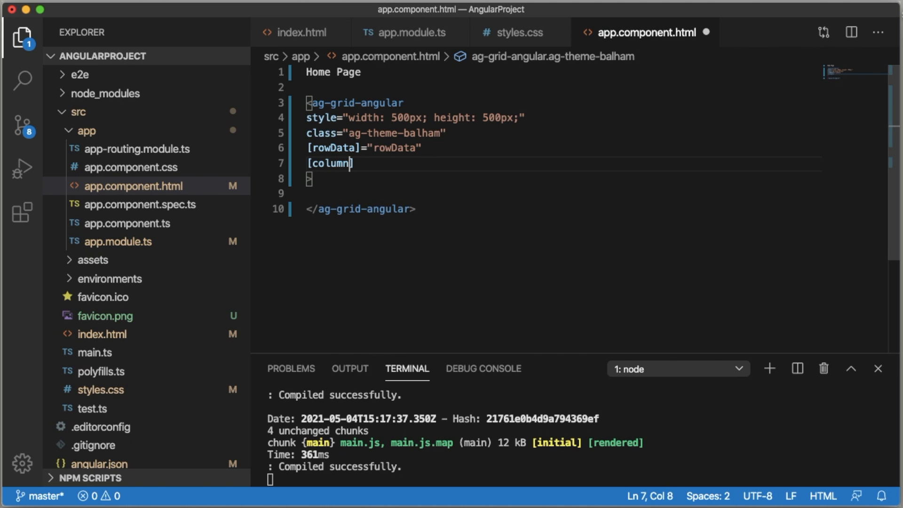
pyautogui.write('Defs]=')
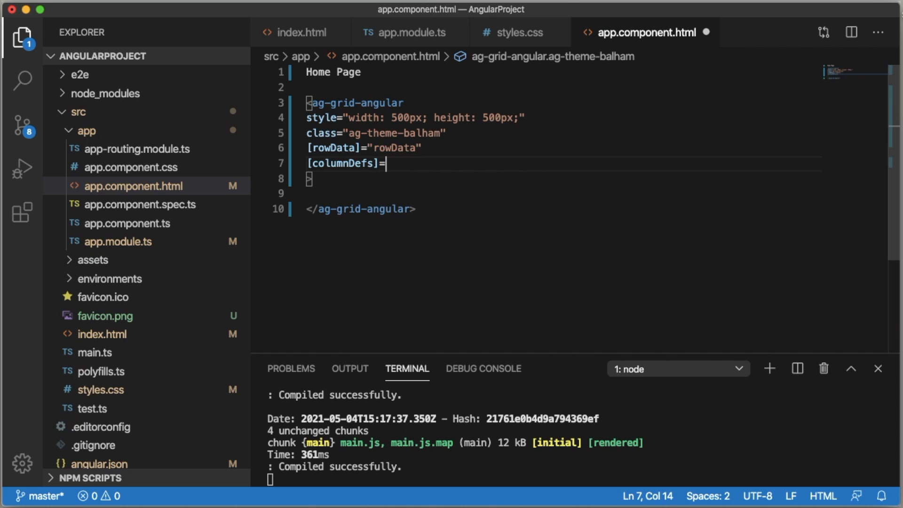
pyautogui.write('"')
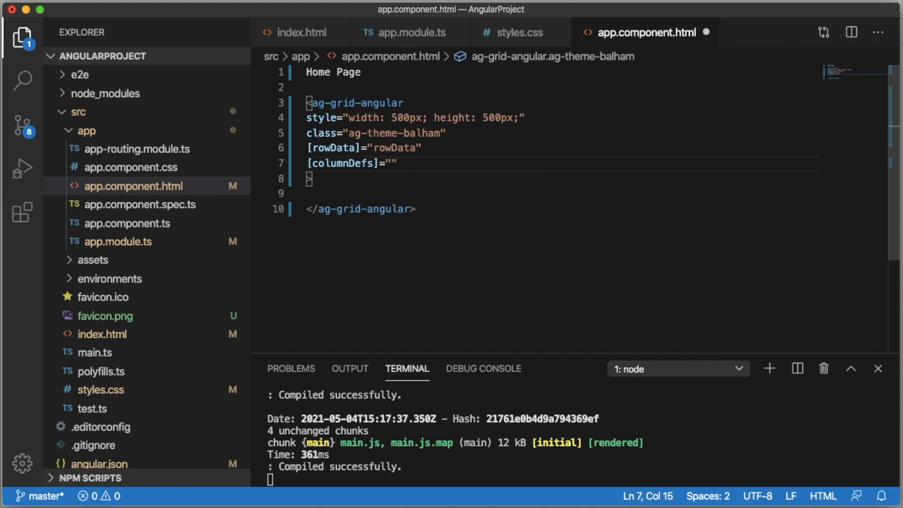
pyautogui.write('columnDef')
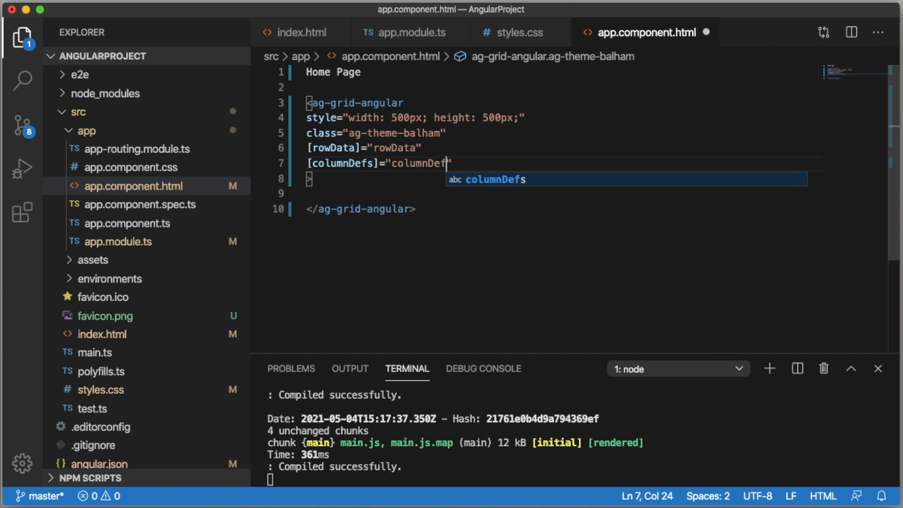
pyautogui.write('s')
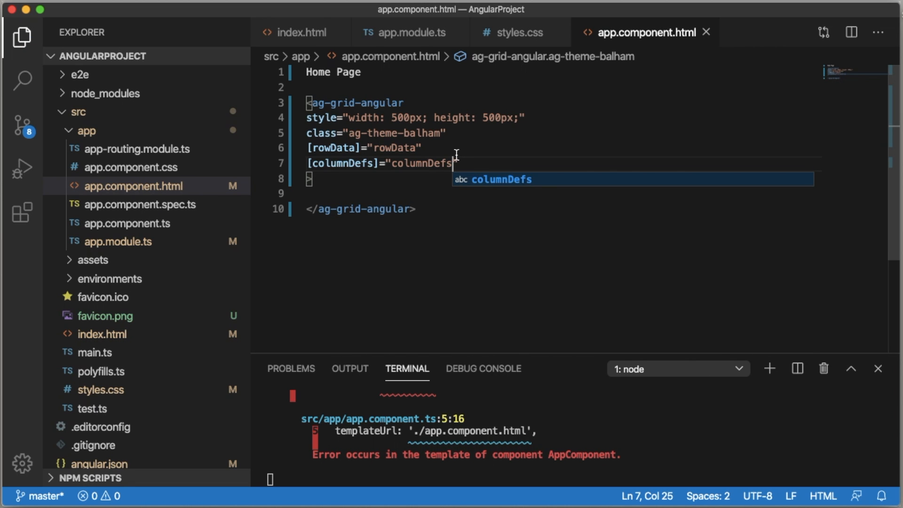
pyautogui.moveTo(161, 207)
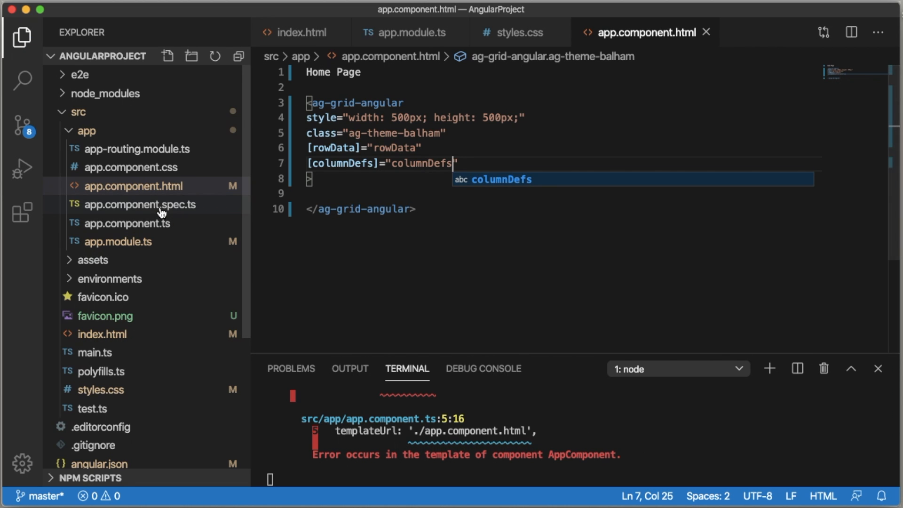
# Preview app.component.spec.ts, select the columnDefs binding name, and show the spec tab
pyautogui.click(139, 204)
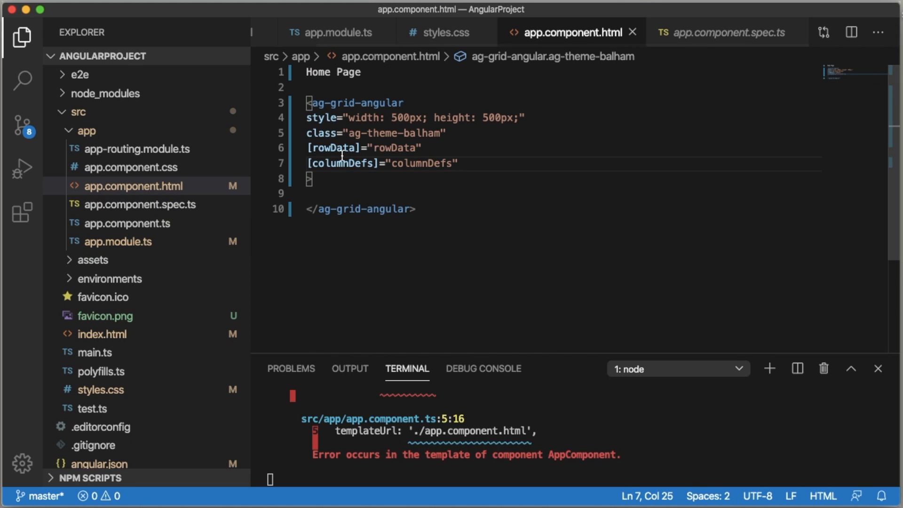
pyautogui.doubleClick(335, 148)
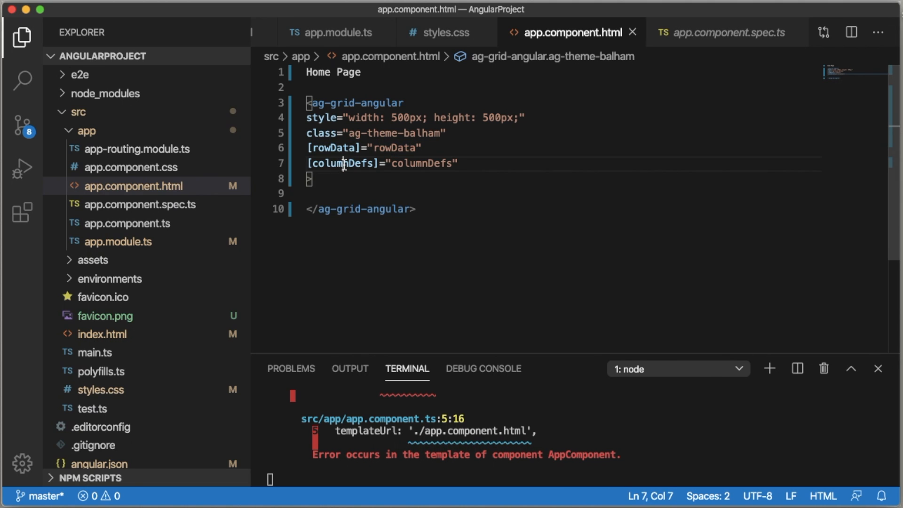
pyautogui.doubleClick(342, 163)
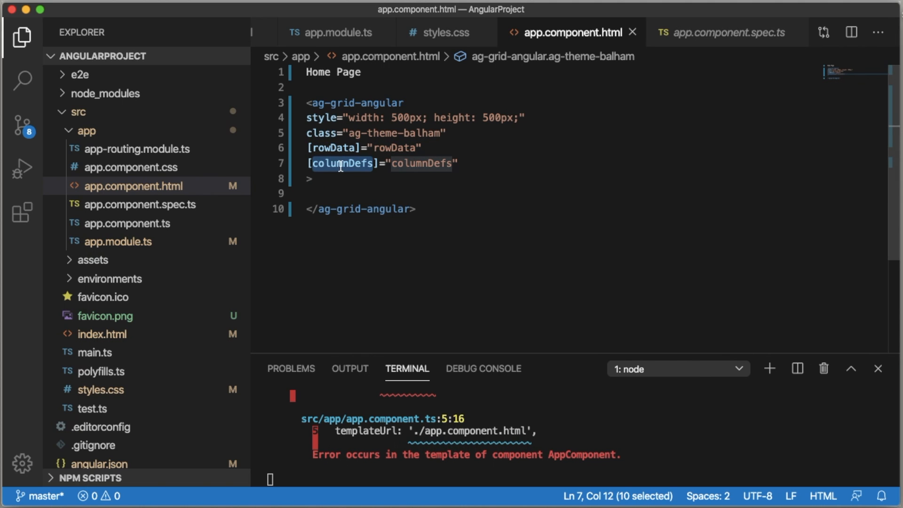
pyautogui.moveTo(695, 27)
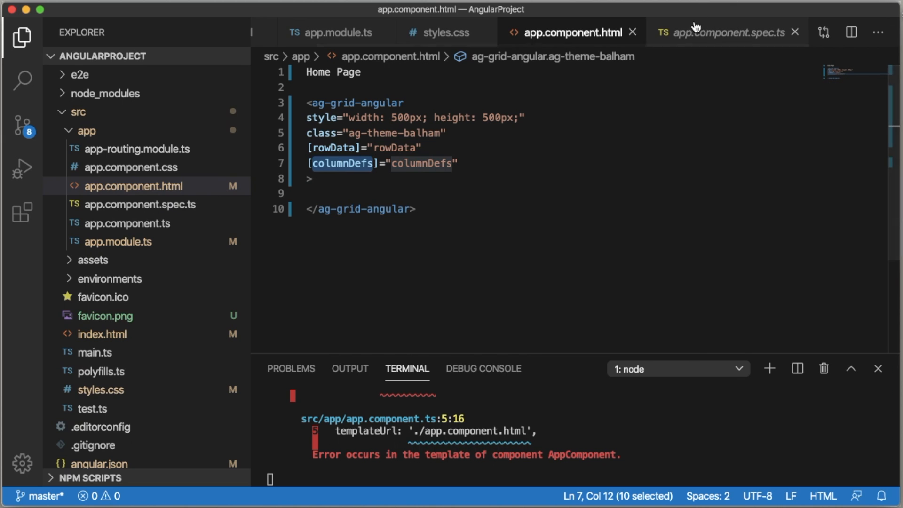
pyautogui.click(725, 32)
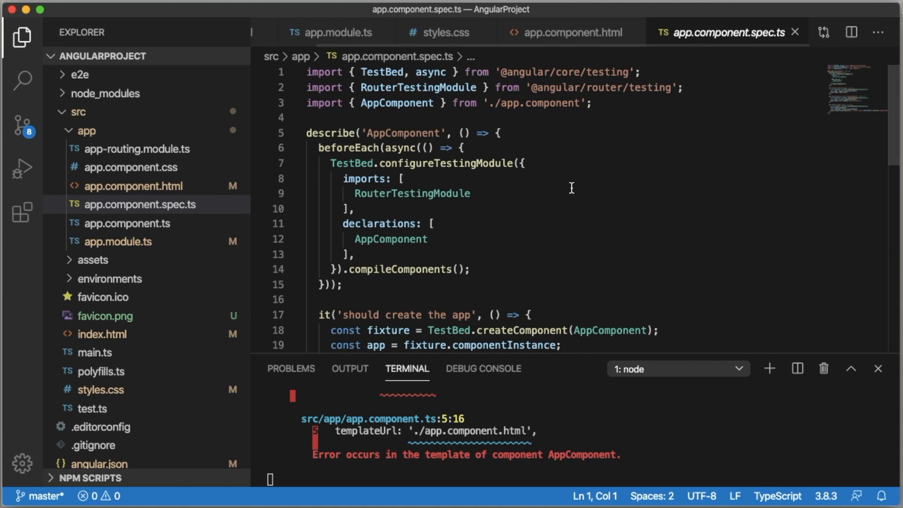
# In app.component.ts define columnDefs with {headerName: 'Country', field: 'Country'}
pyautogui.click(127, 224)
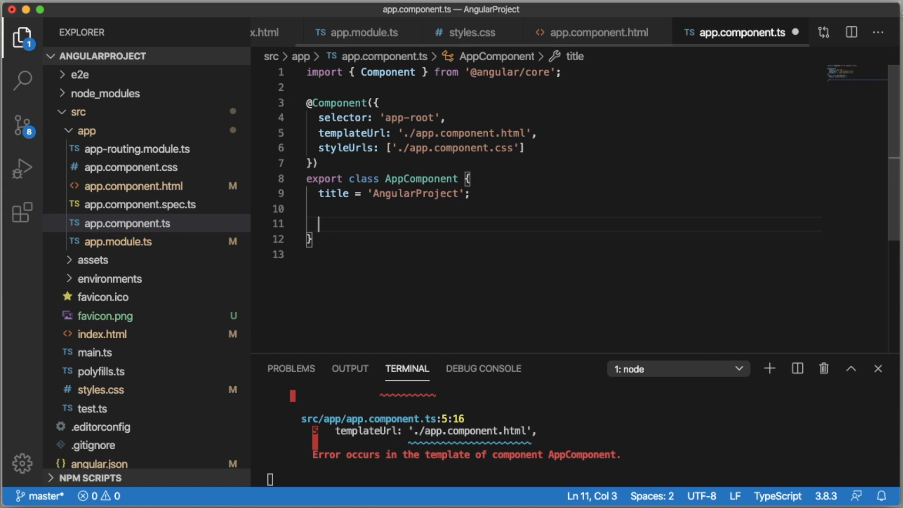
pyautogui.write('columnDefs')
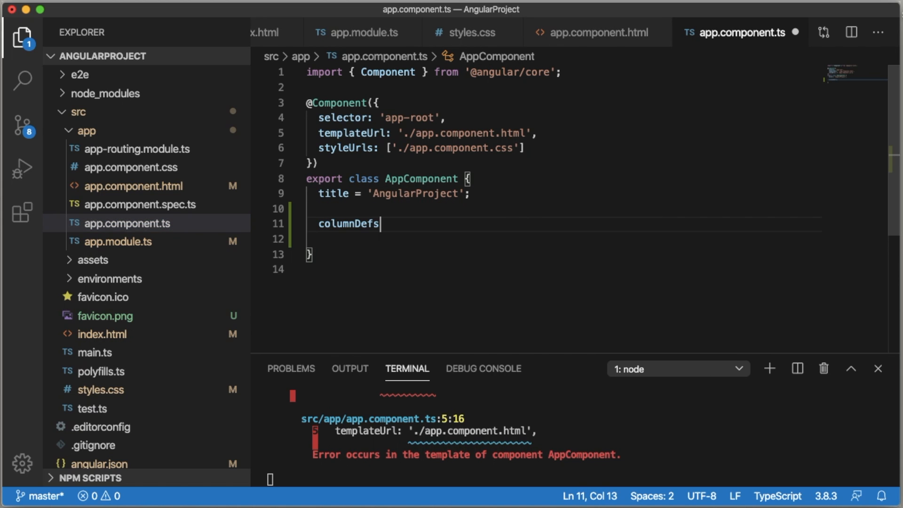
pyautogui.write('=')
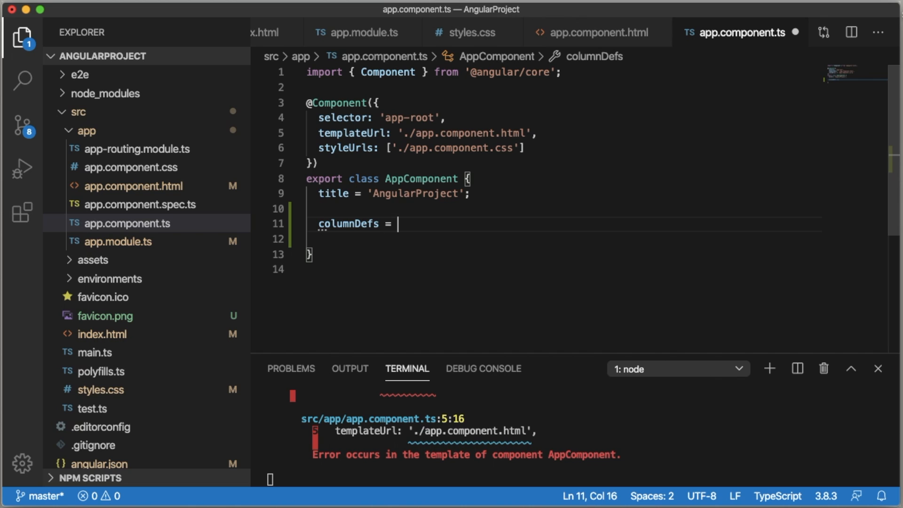
pyautogui.write('[')
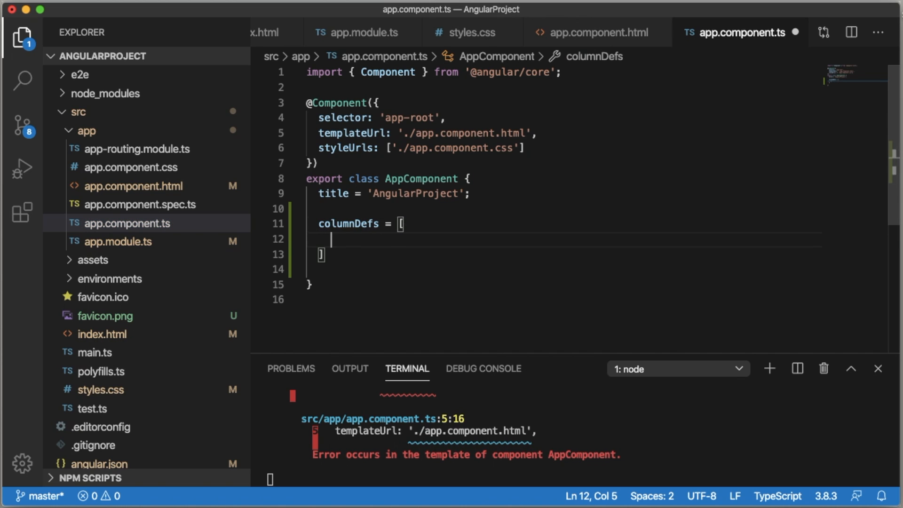
pyautogui.write('{}')
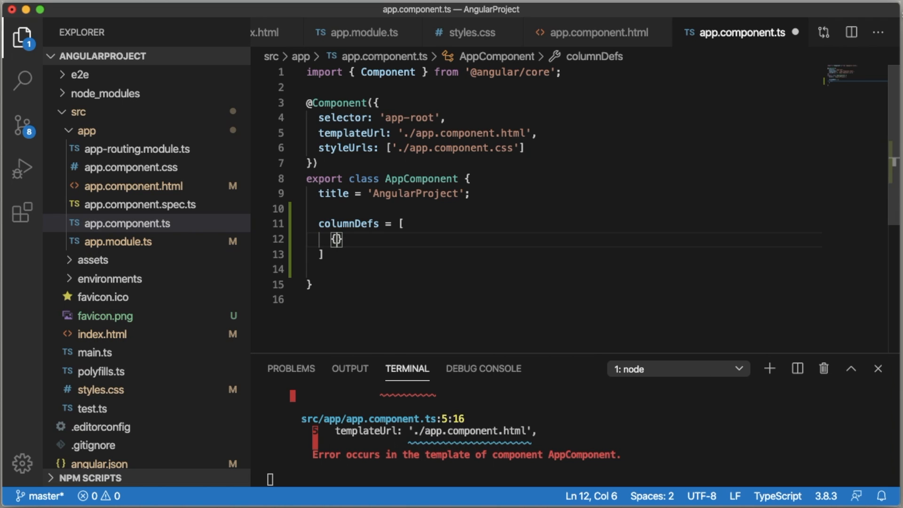
pyautogui.write('h')
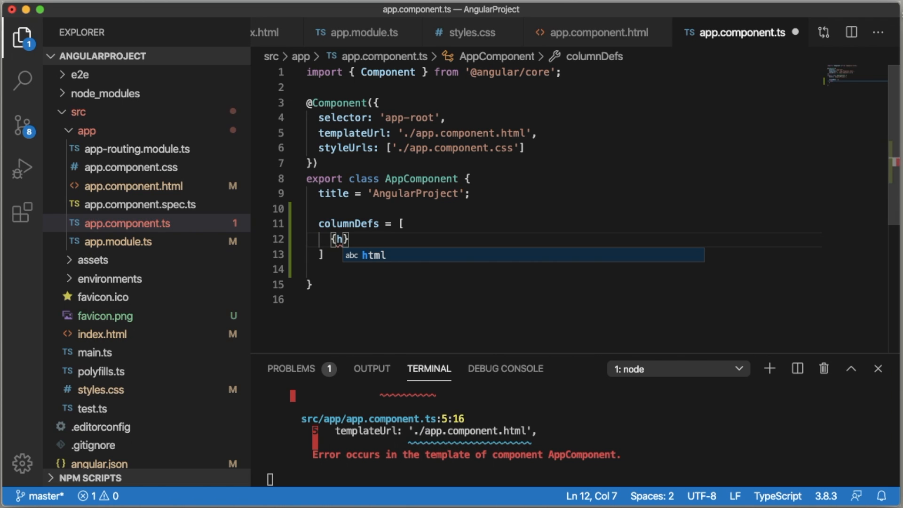
pyautogui.write("eaderName: '")
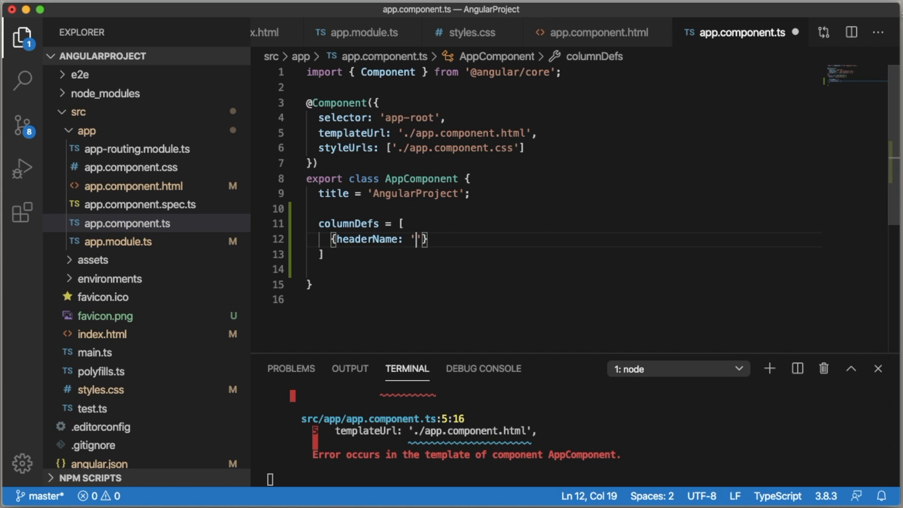
pyautogui.write('Country')
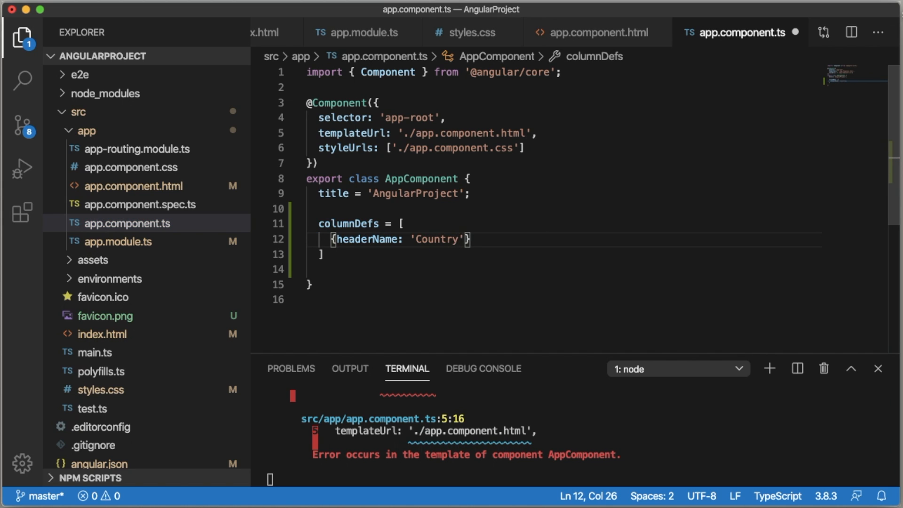
pyautogui.write(', f')
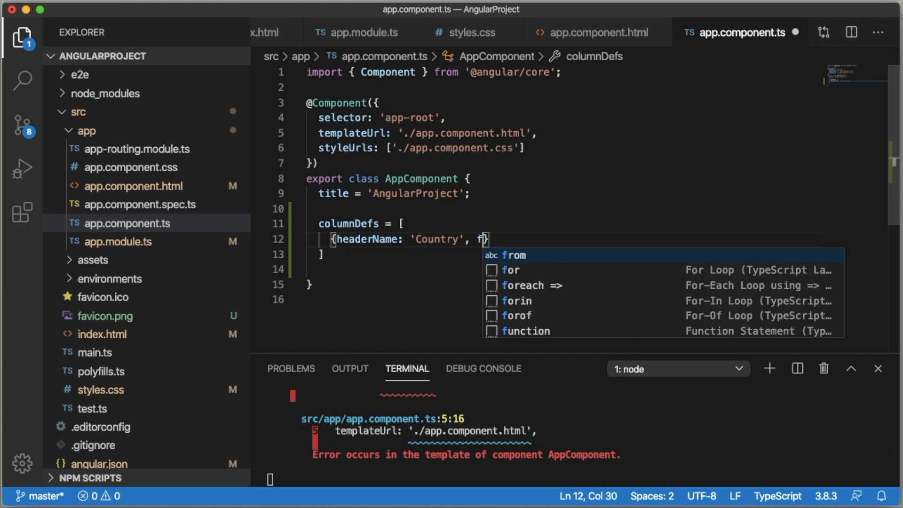
pyautogui.write('il')
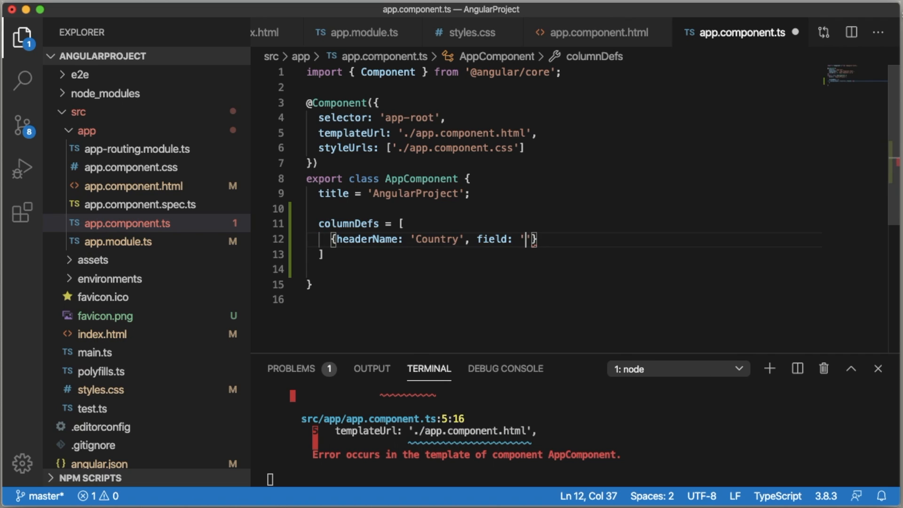
pyautogui.write('Co')
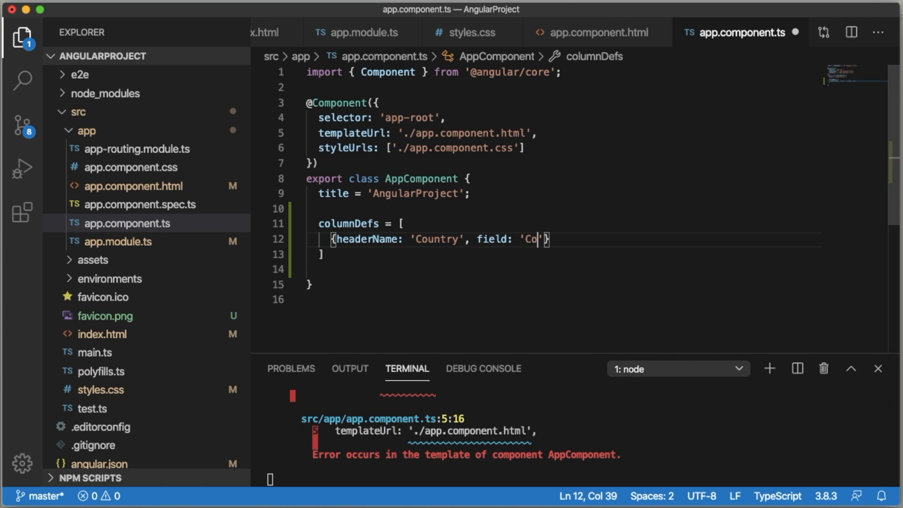
pyautogui.write('untry')
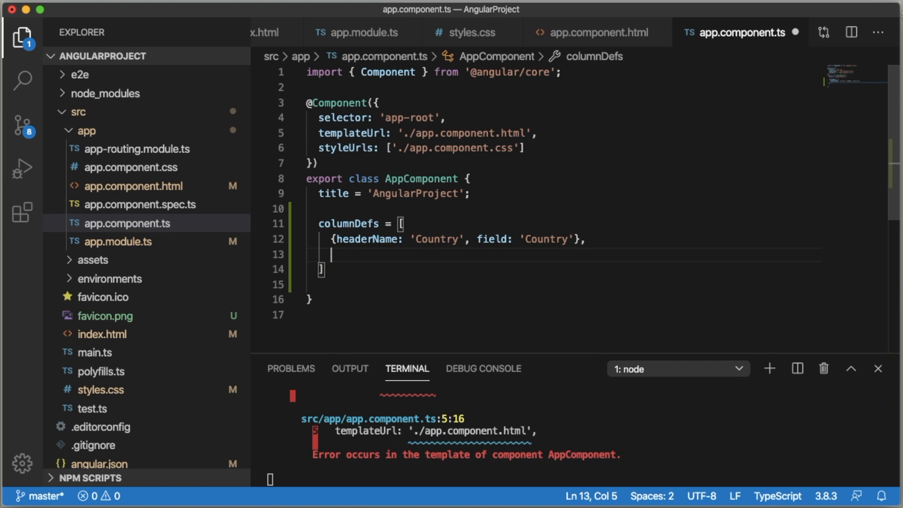
# Add a second column {headerName: 'Code', field: 'Code'} to columnDefs
pyautogui.write('{headerName}')
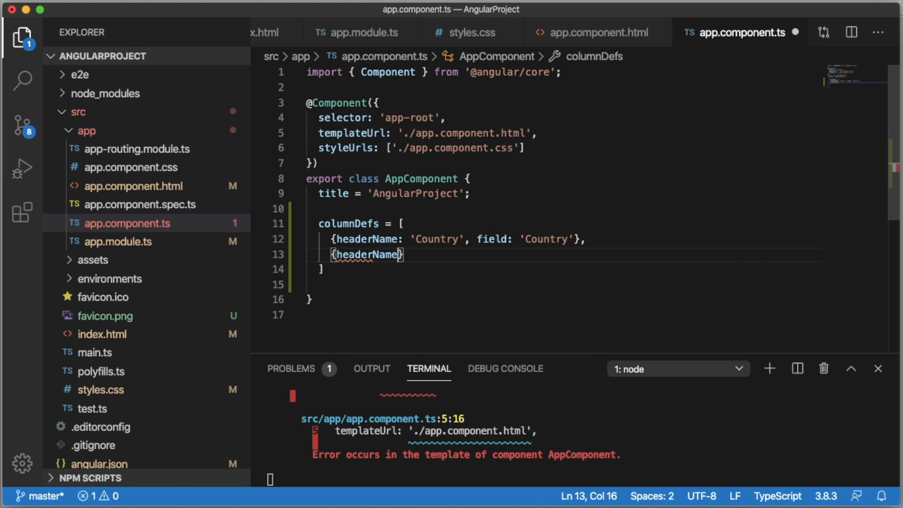
pyautogui.write(": 'Code'")
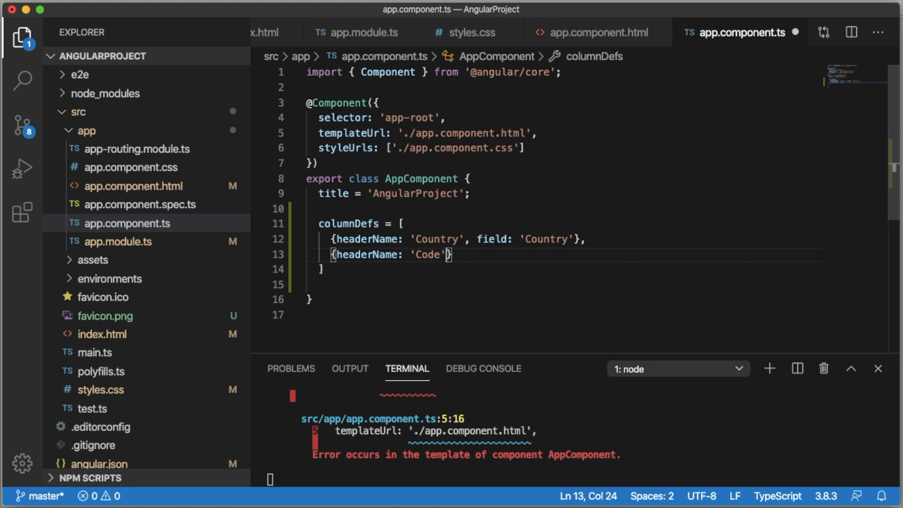
pyautogui.write(',')
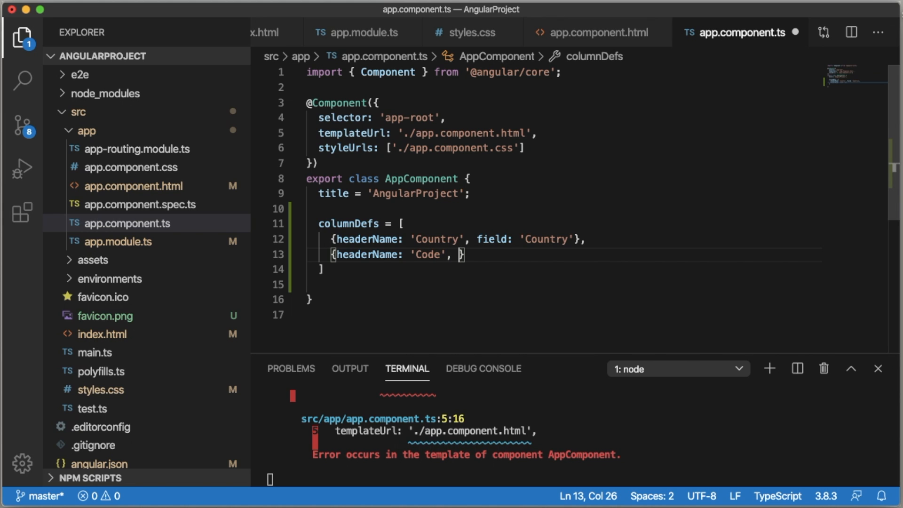
pyautogui.write('field')
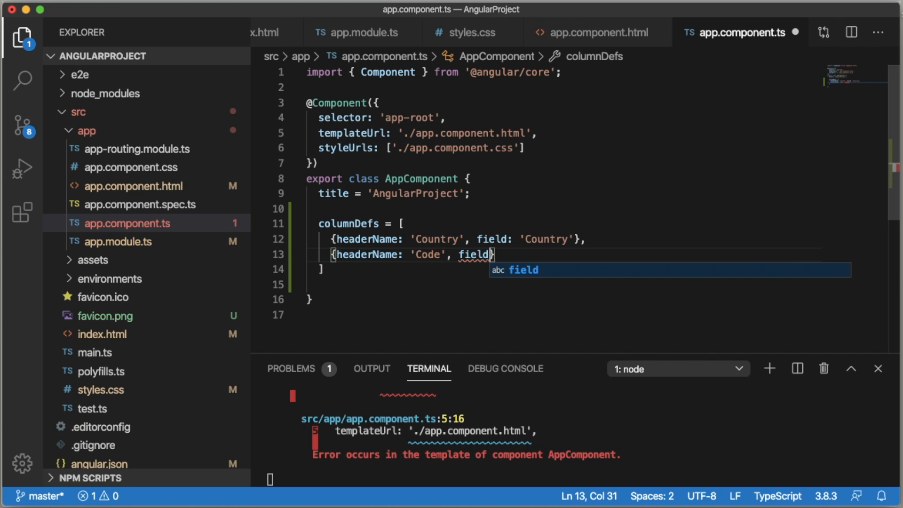
pyautogui.write(": 'Code")
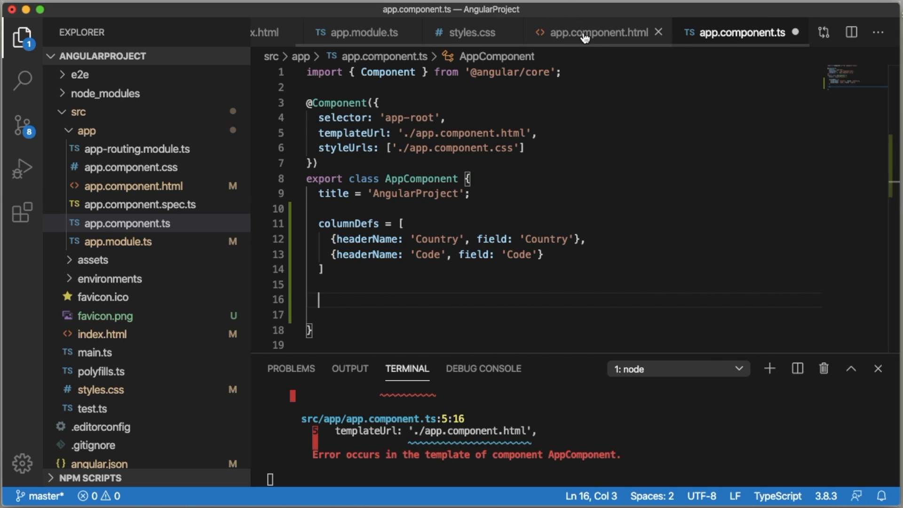
# Declare rowData = [ ... ] in AppComponent starting with the India '+91' row of Country and Code
pyautogui.click(594, 32)
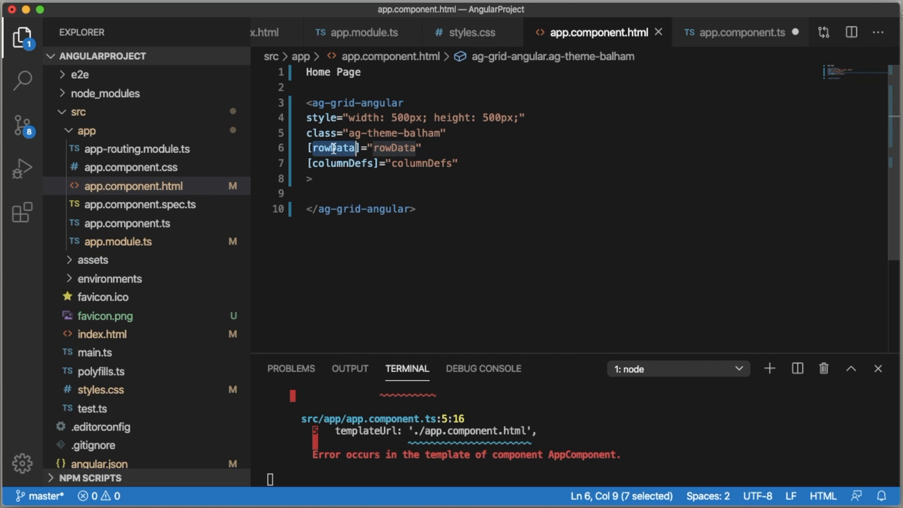
pyautogui.click(739, 32)
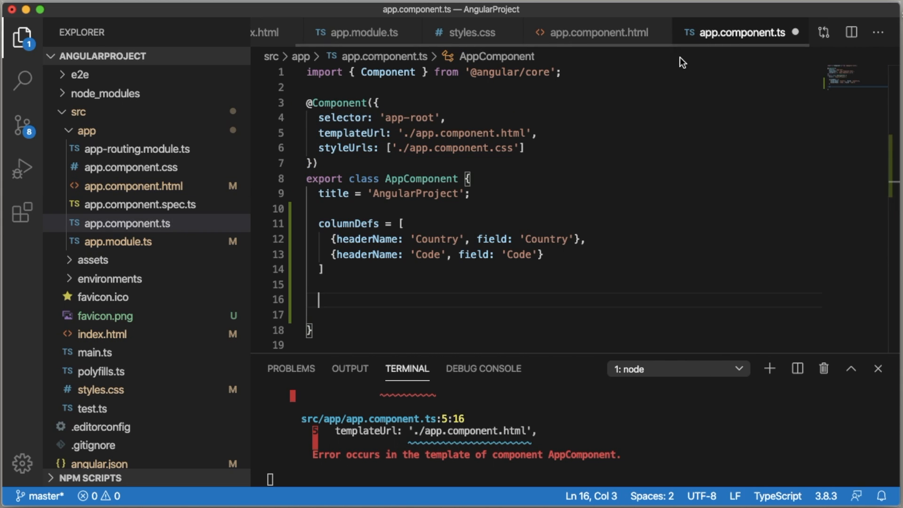
pyautogui.write('rowData')
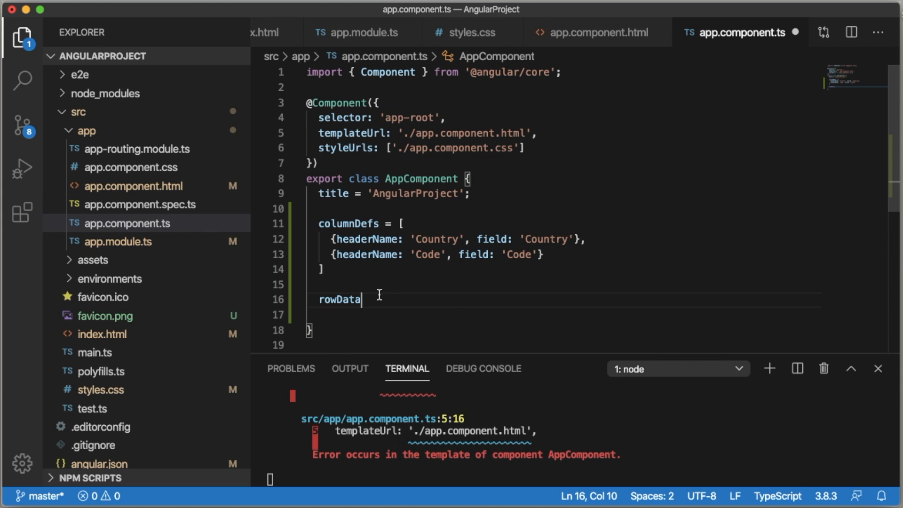
pyautogui.write('=')
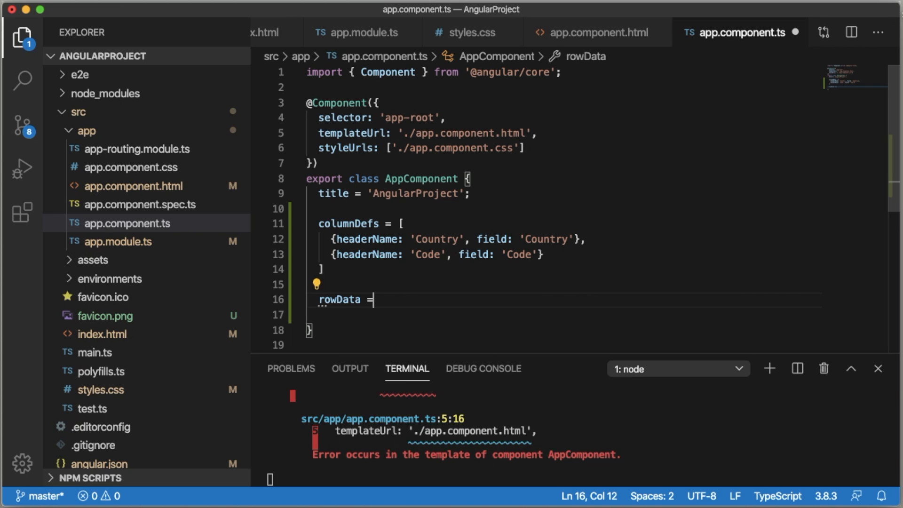
pyautogui.write('[')
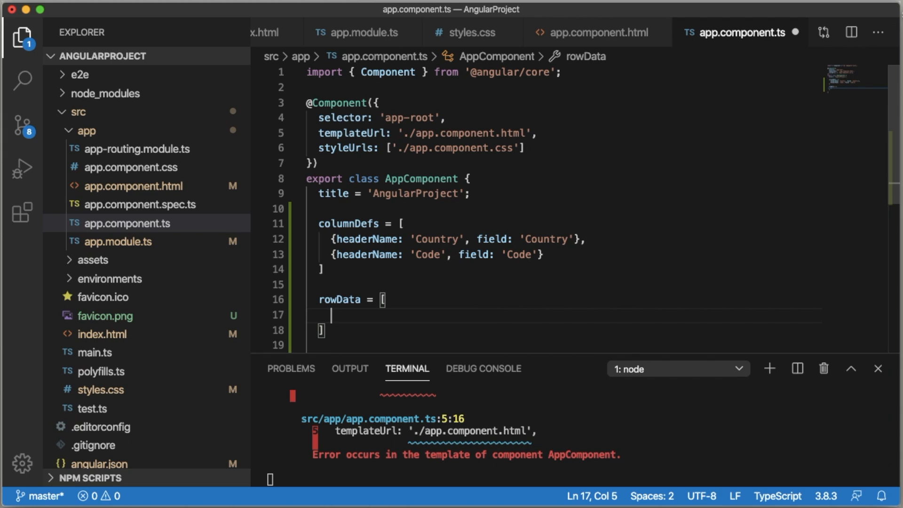
pyautogui.write('{}')
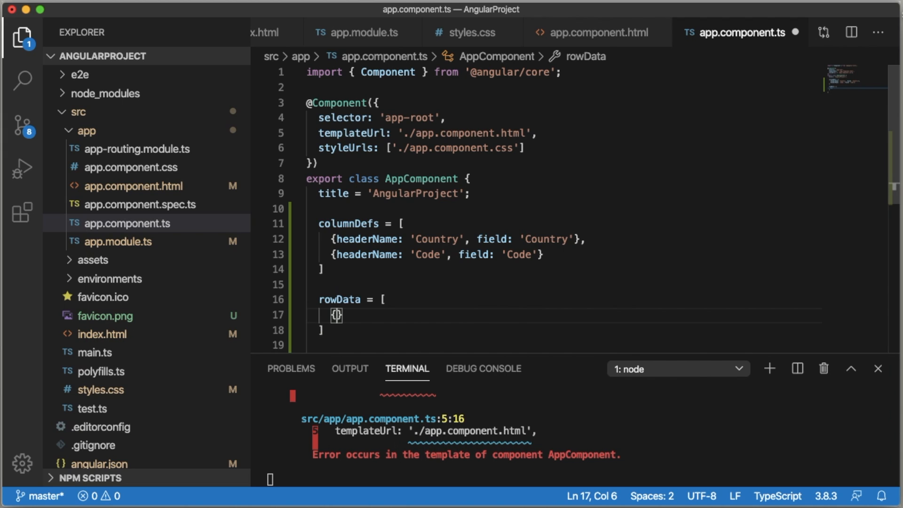
pyautogui.write('" "')
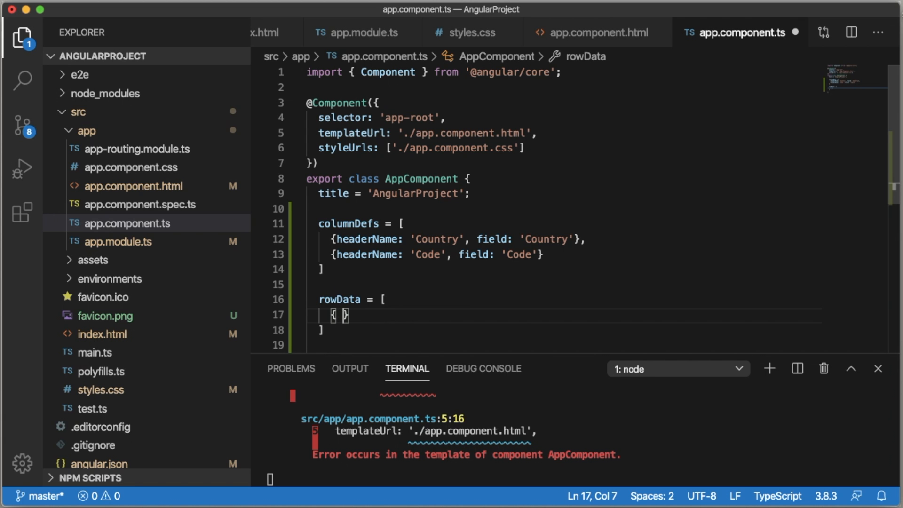
pyautogui.write("Country: 'India', Code}")
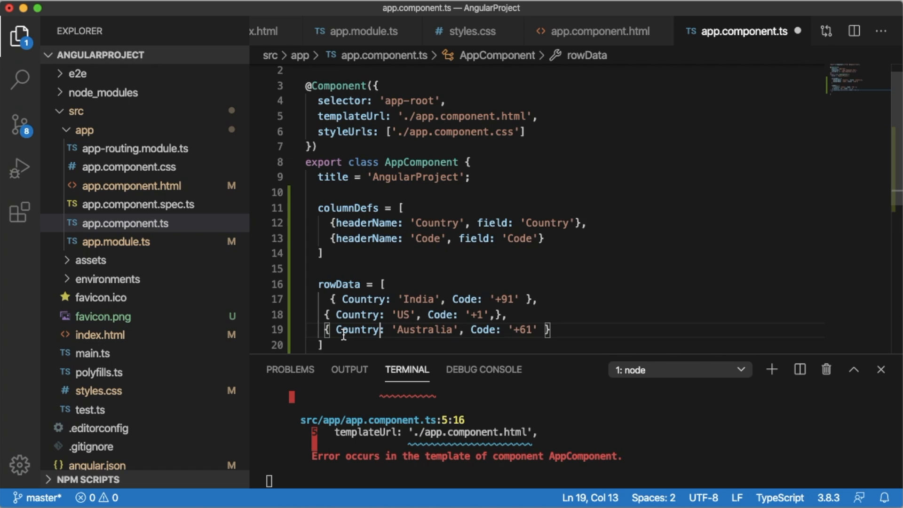
# Review the Country keys in the India and US rows, then compare against app.component.html bindings
pyautogui.scroll(-3)
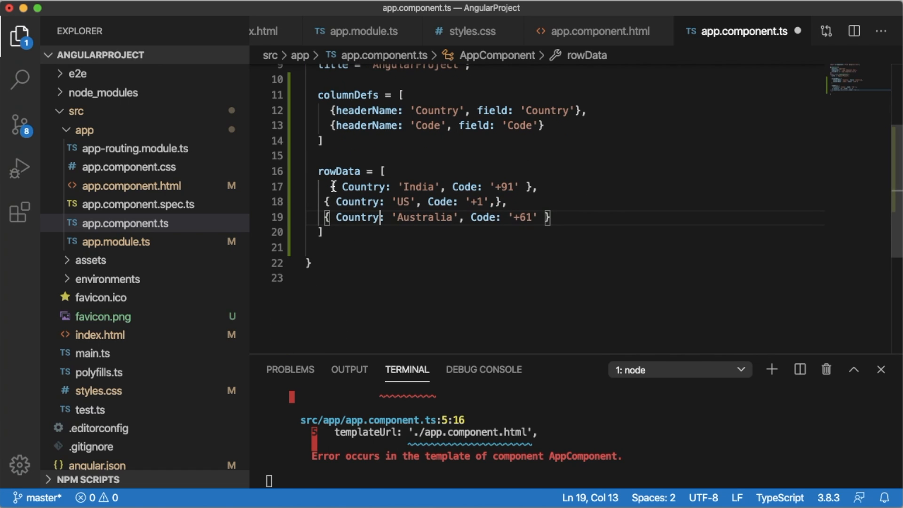
pyautogui.moveTo(496, 103)
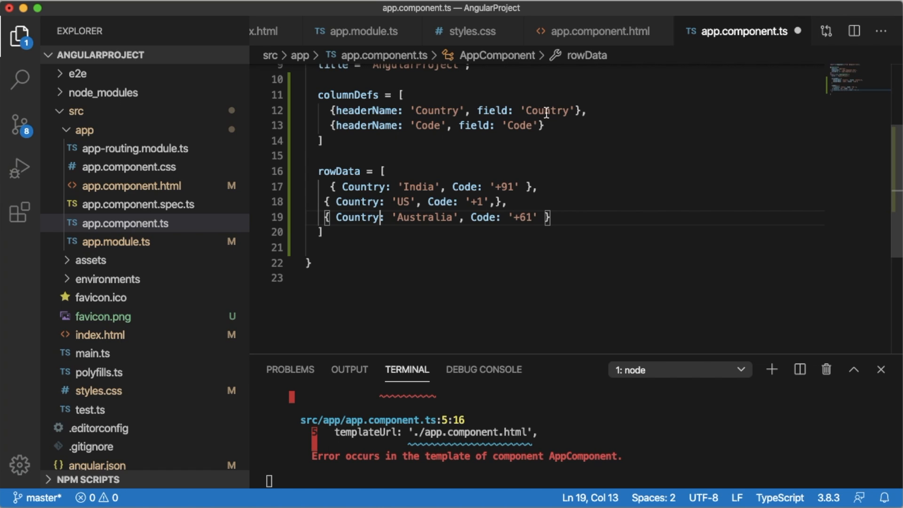
pyautogui.doubleClick(362, 186)
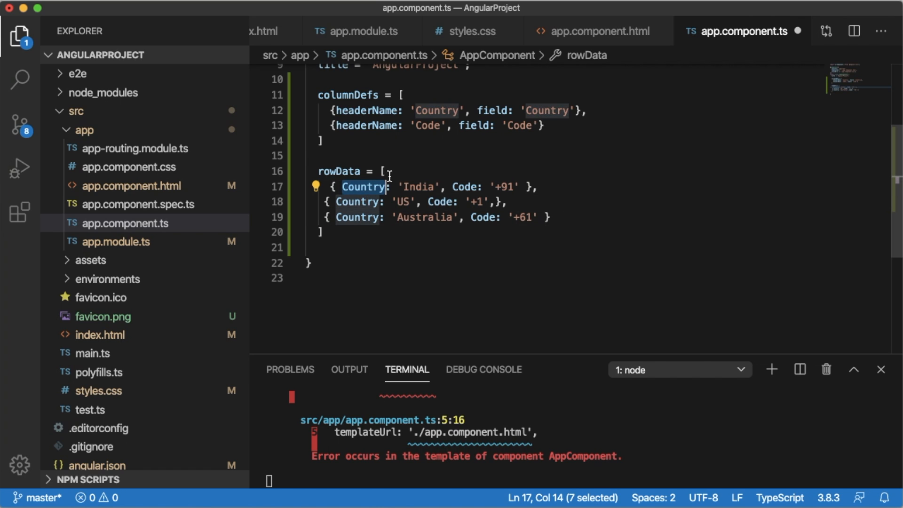
pyautogui.moveTo(363, 186)
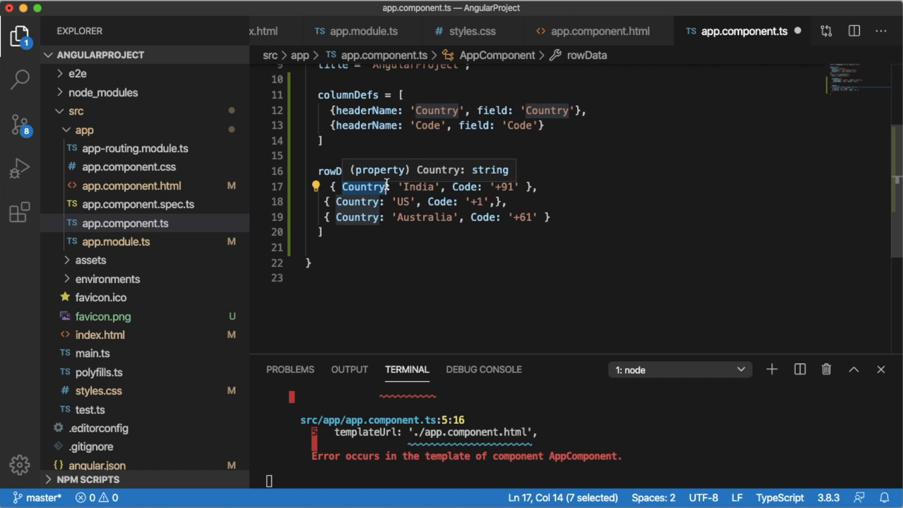
pyautogui.moveTo(372, 186)
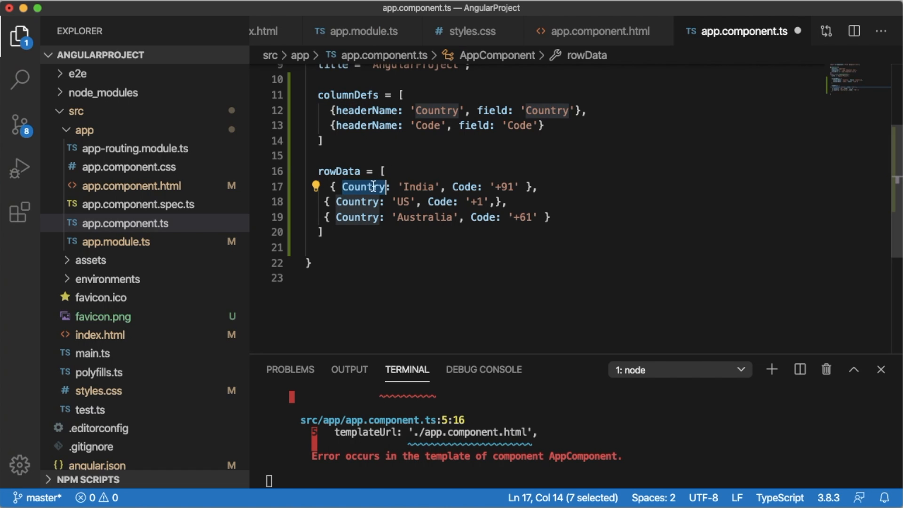
pyautogui.moveTo(364, 186)
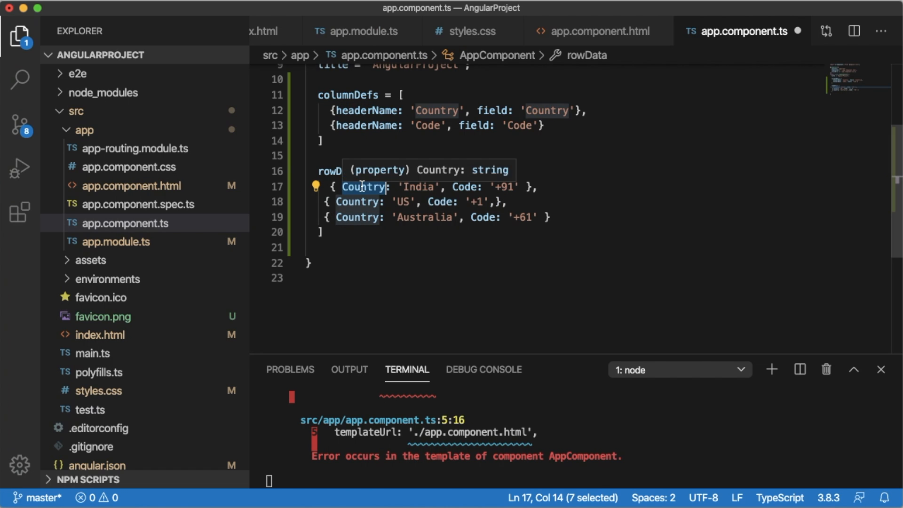
pyautogui.click(515, 186)
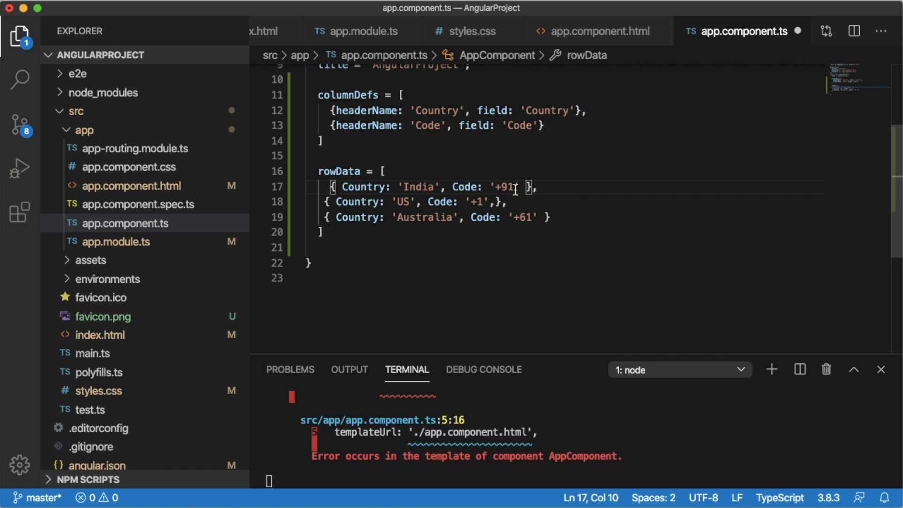
pyautogui.doubleClick(363, 232)
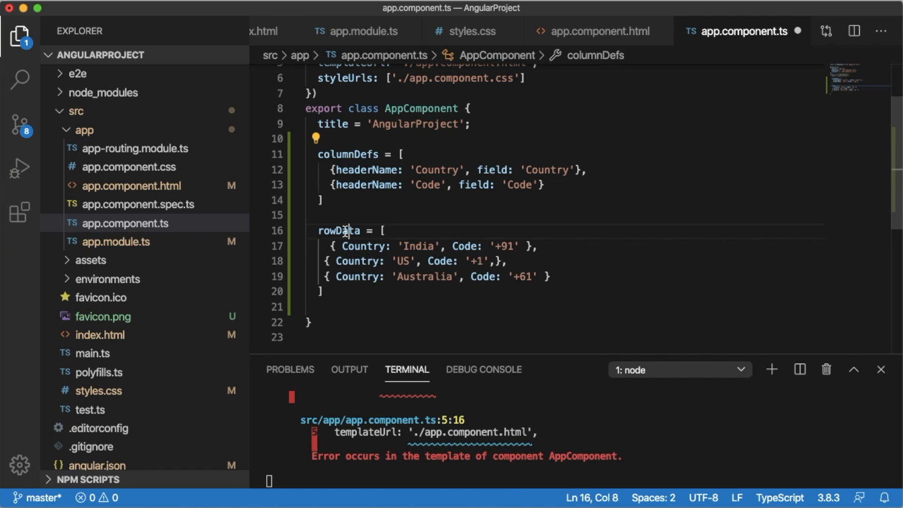
pyautogui.click(596, 30)
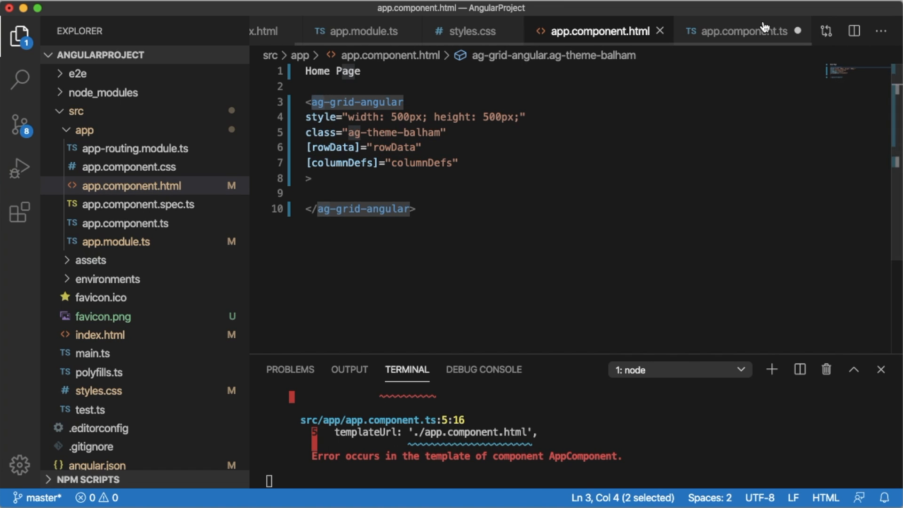
pyautogui.click(740, 31)
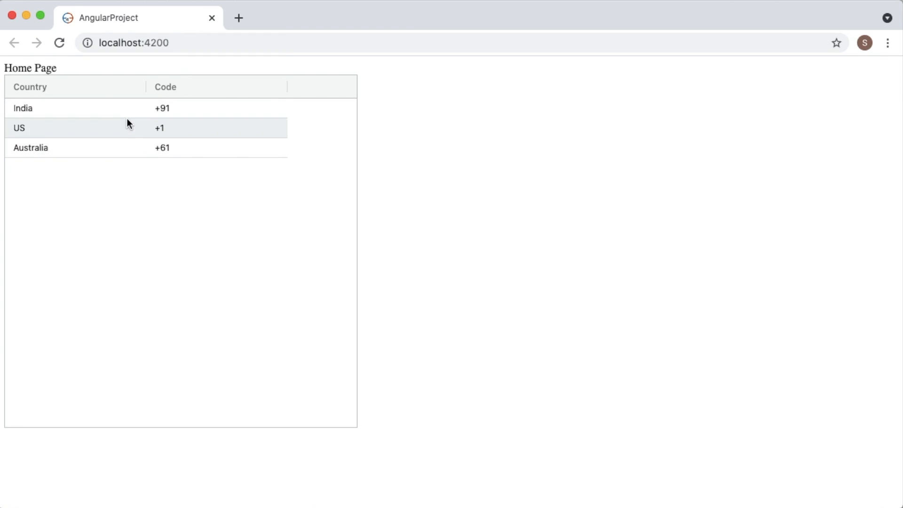
pyautogui.moveTo(103, 108)
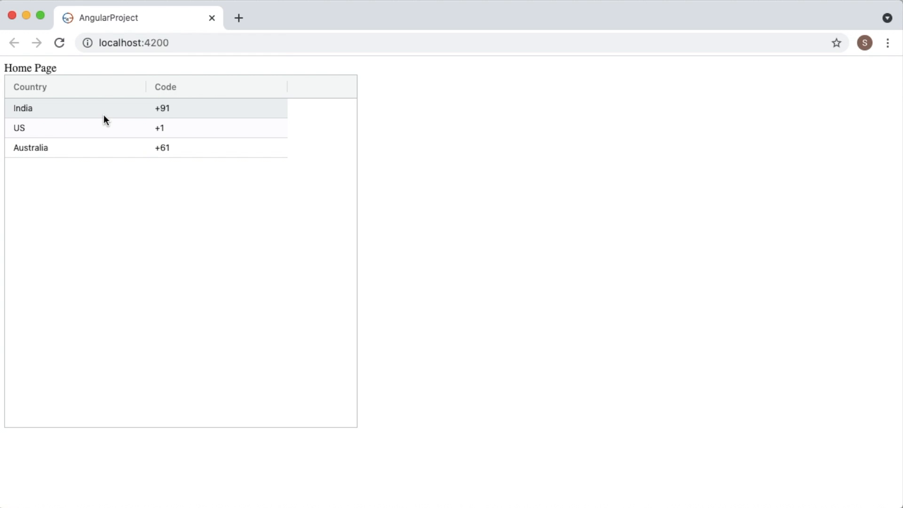
pyautogui.moveTo(68, 95)
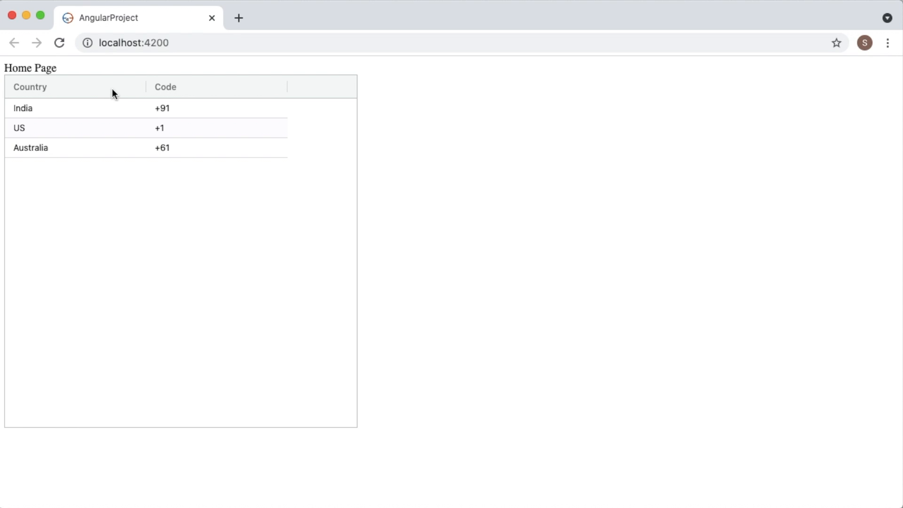
pyautogui.moveTo(191, 96)
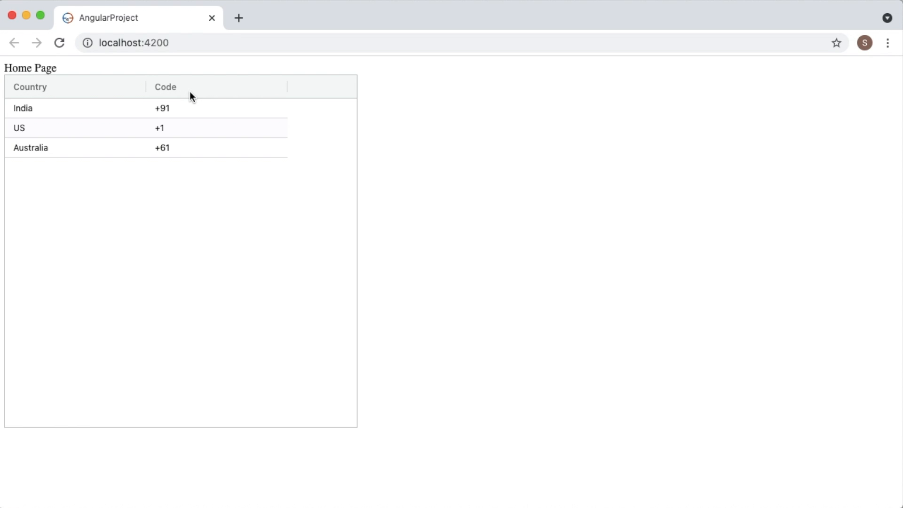